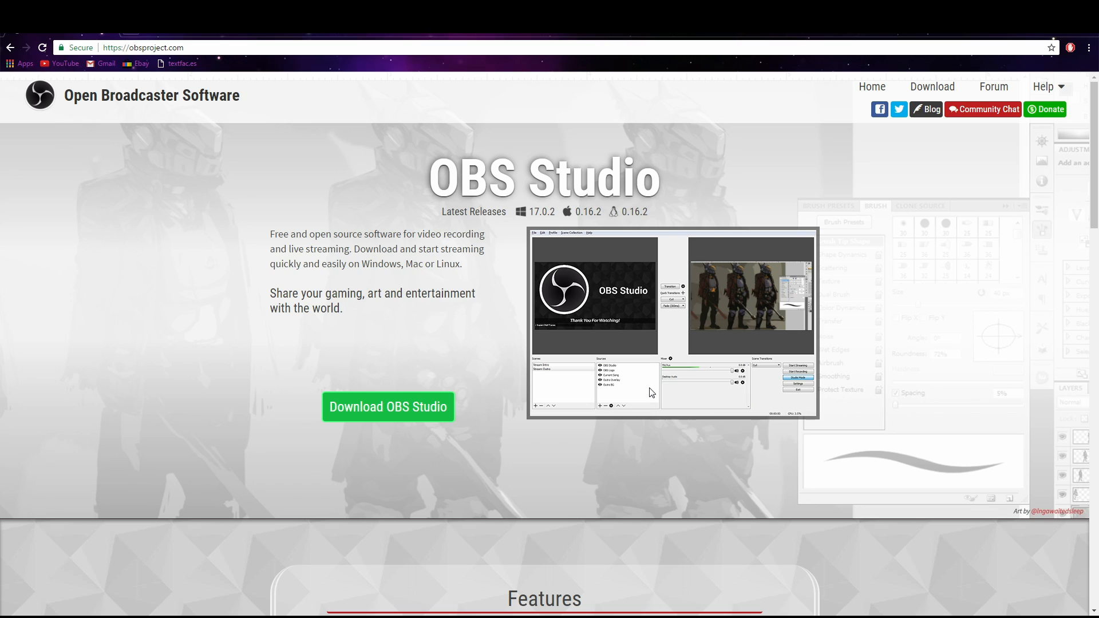
{"action": "mouse_move", "coordinate": [375, 417]}
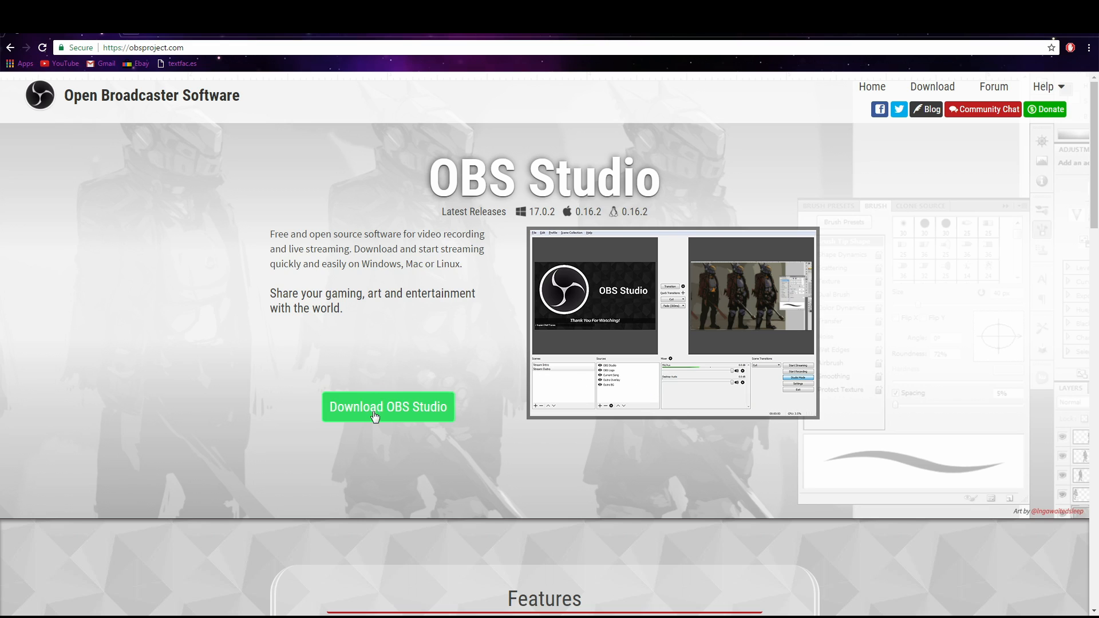
Step: Reveal the OBS Studio download buttons for Windows, macOS and Linux on obsproject.com
{"action": "left_click", "coordinate": [388, 407]}
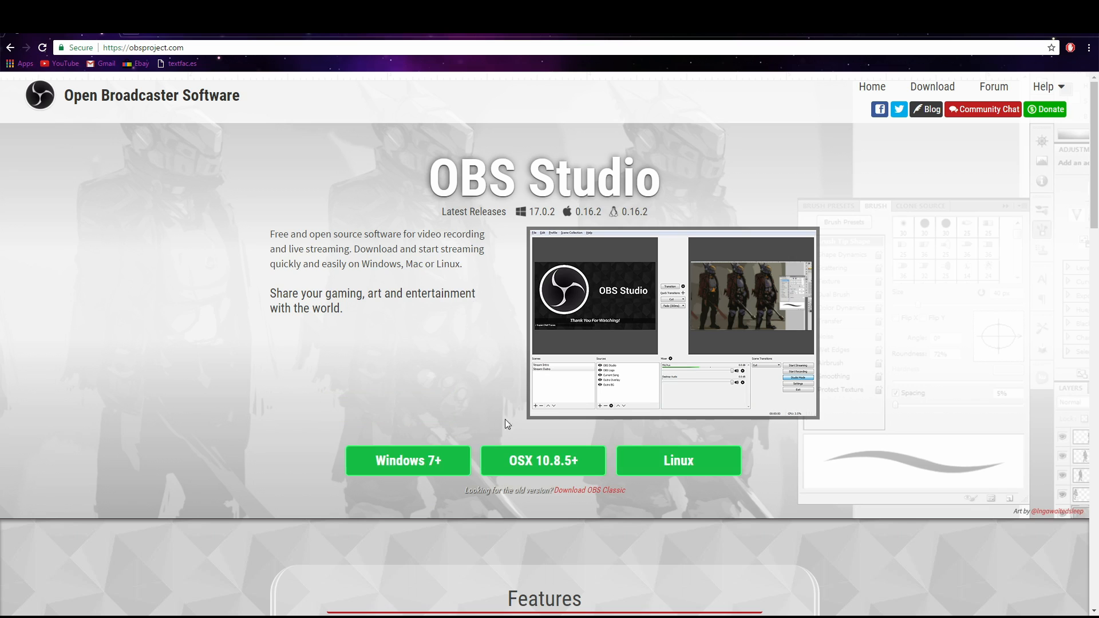
{"action": "mouse_move", "coordinate": [374, 483]}
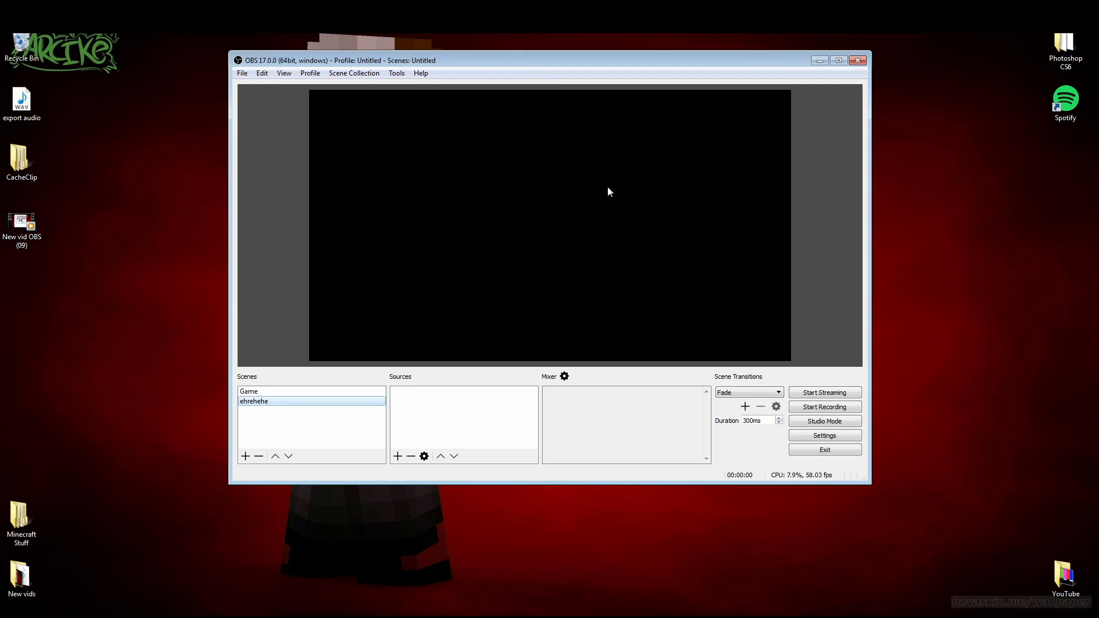
{"action": "mouse_move", "coordinate": [317, 423]}
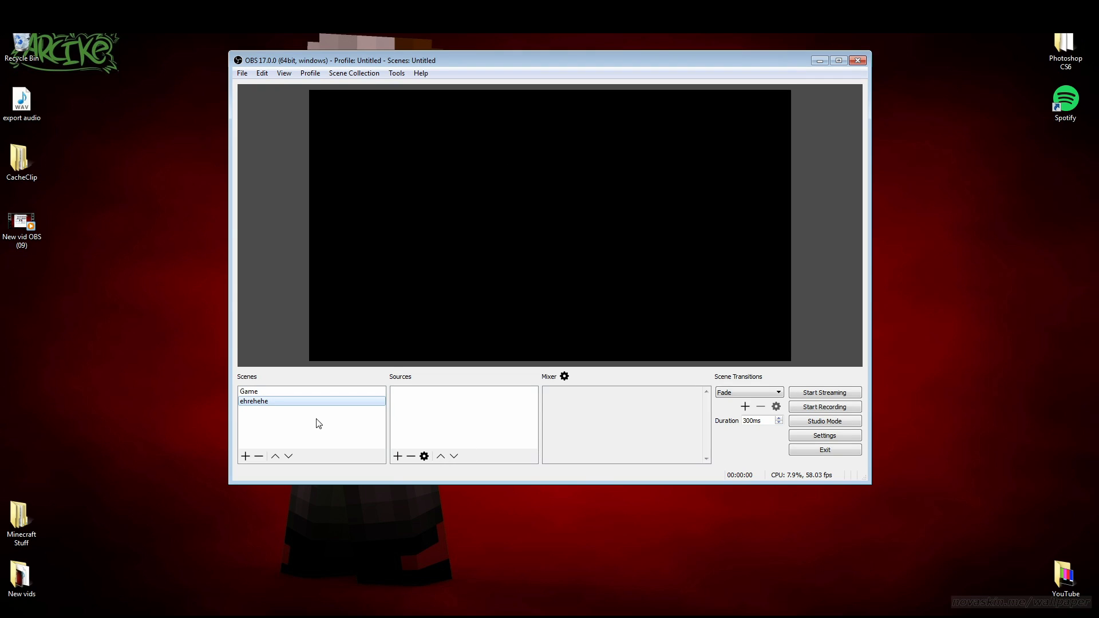
Step: Add a new scene with the default name 'Scene 1' to the scene list
{"action": "left_click", "coordinate": [245, 456]}
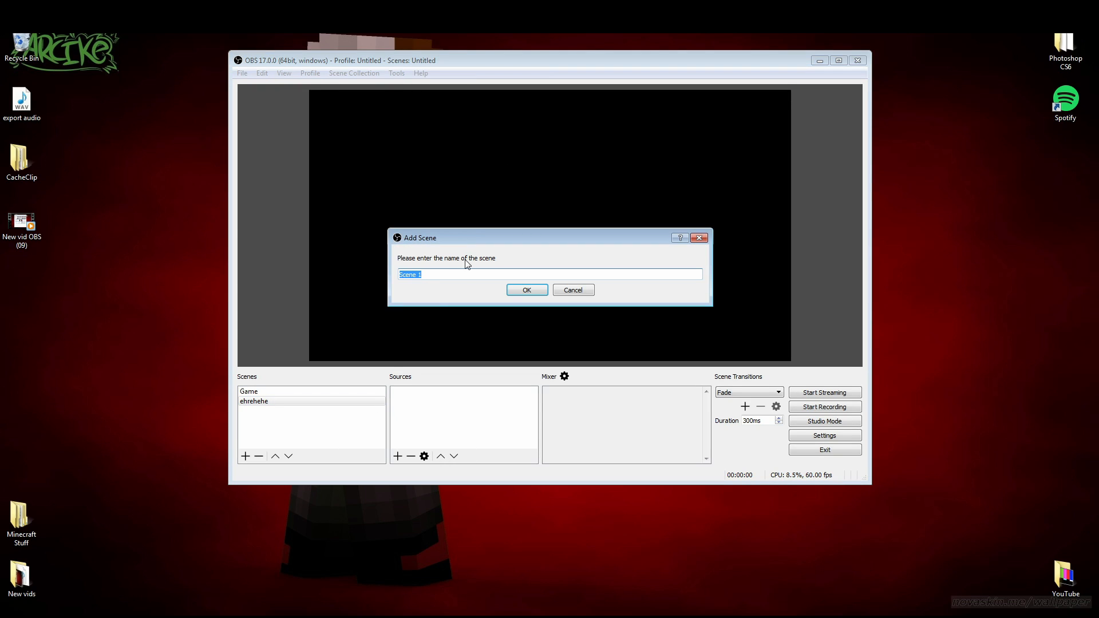
{"action": "left_click", "coordinate": [573, 289]}
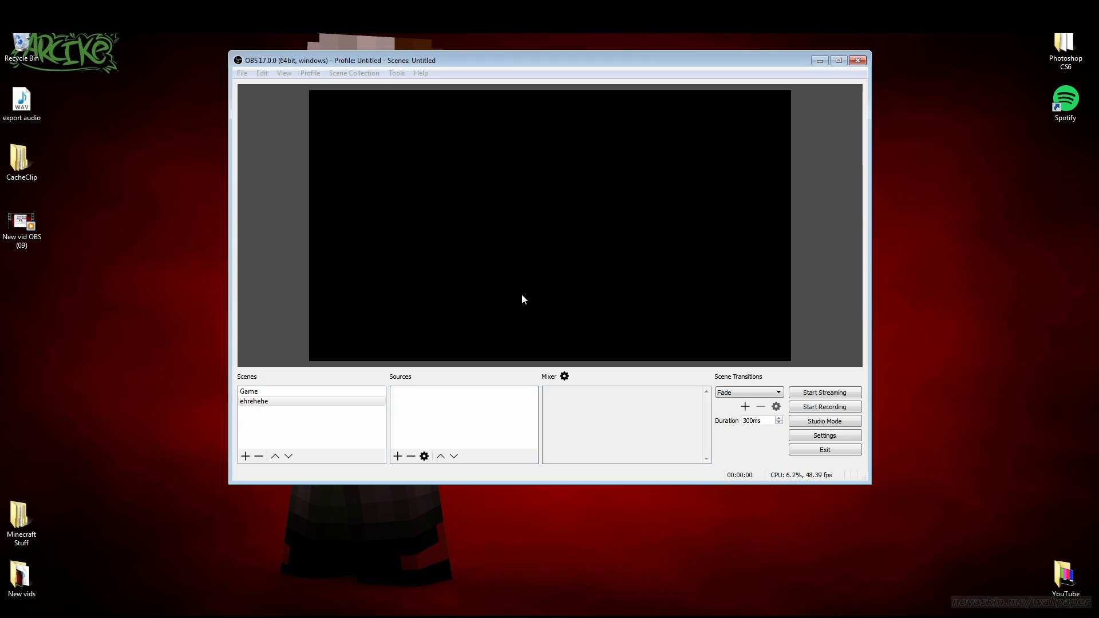
{"action": "left_click", "coordinate": [245, 457]}
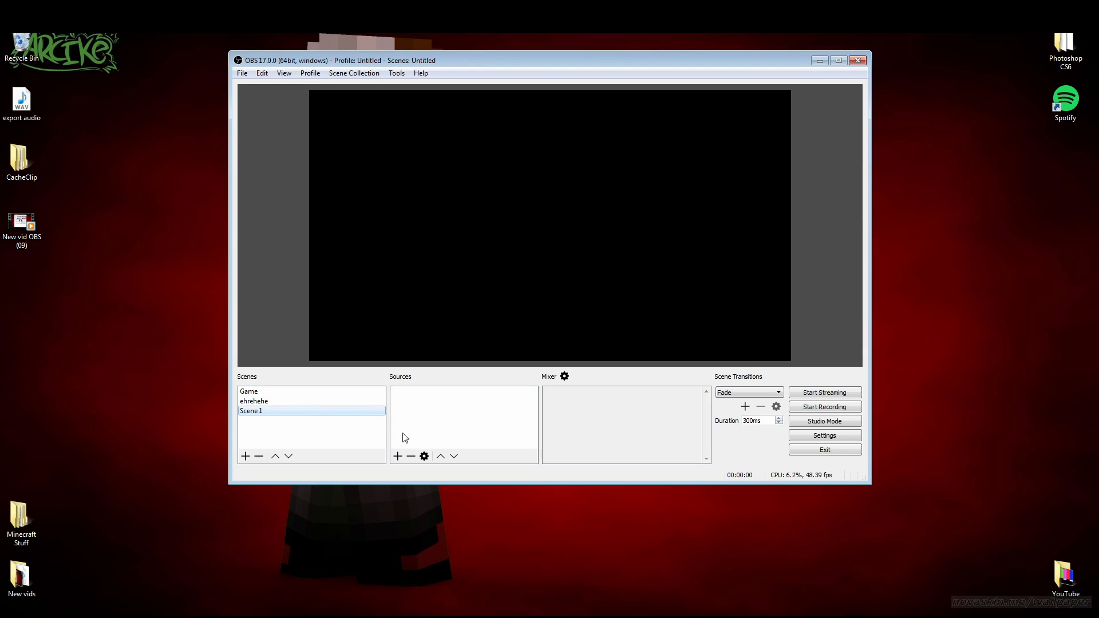
{"action": "mouse_move", "coordinate": [378, 458]}
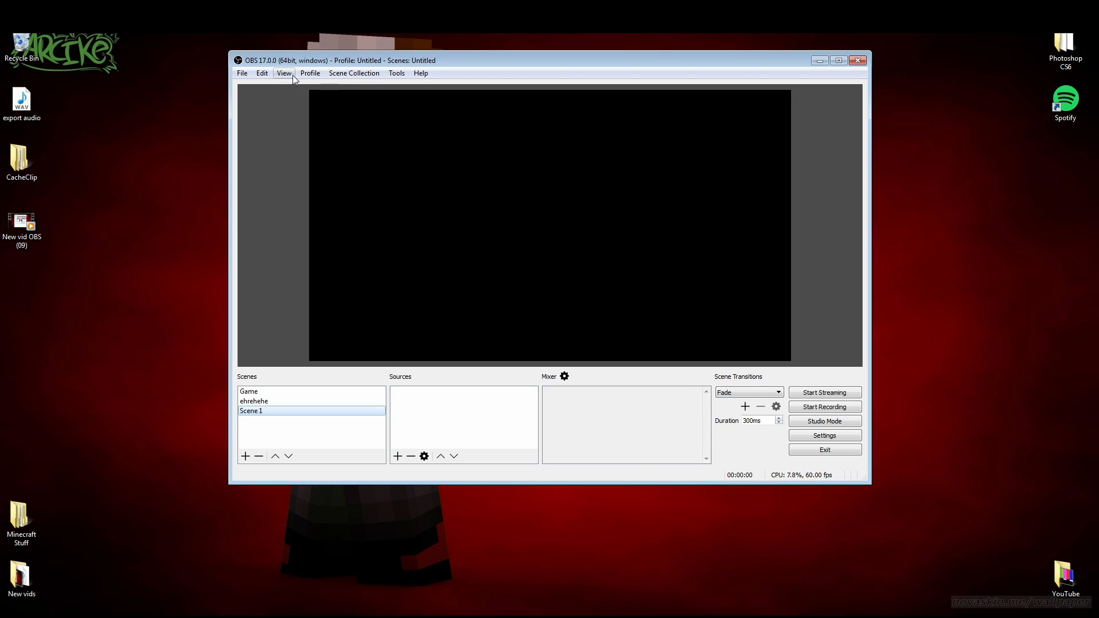
Step: Open Settings from the File menu and review the General page, leaving the system tray icon option as it was
{"action": "left_click", "coordinate": [241, 72]}
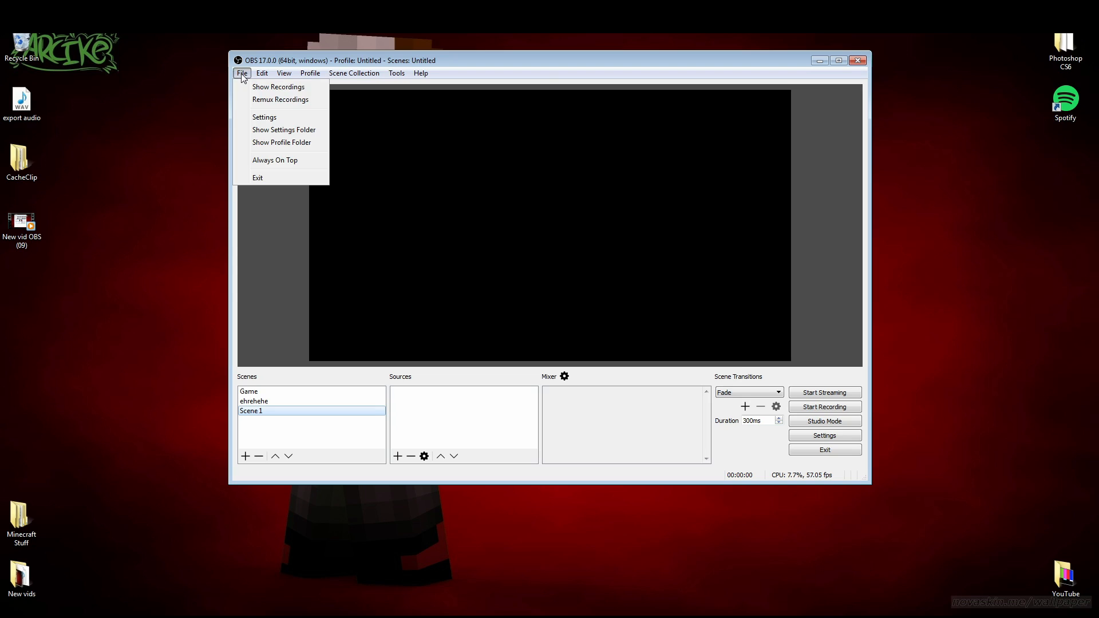
{"action": "mouse_move", "coordinate": [256, 121]}
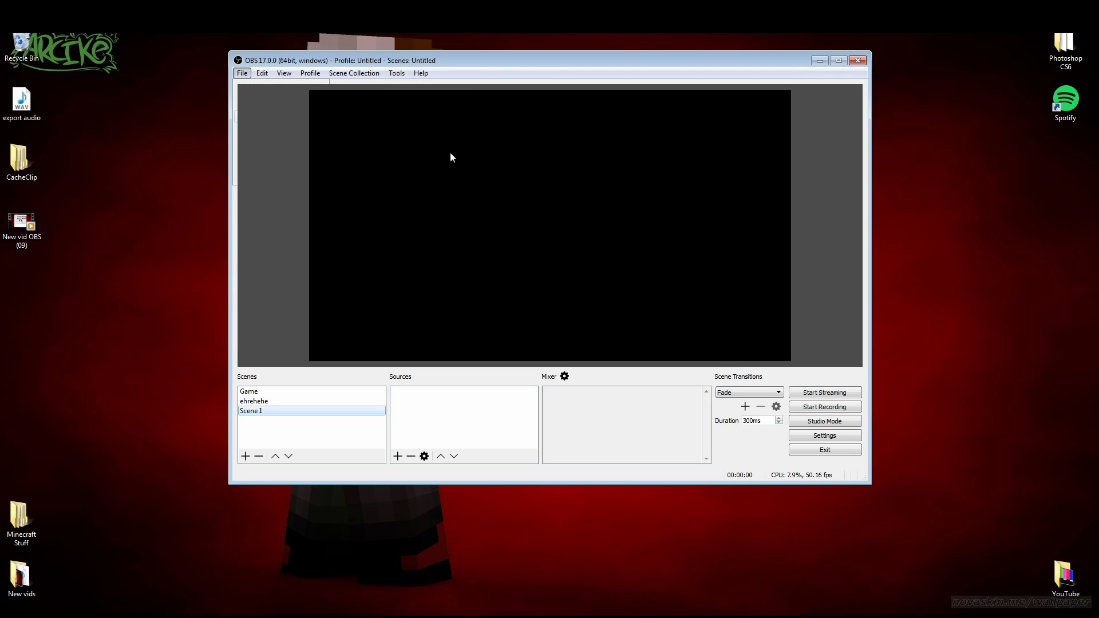
{"action": "left_click", "coordinate": [824, 435]}
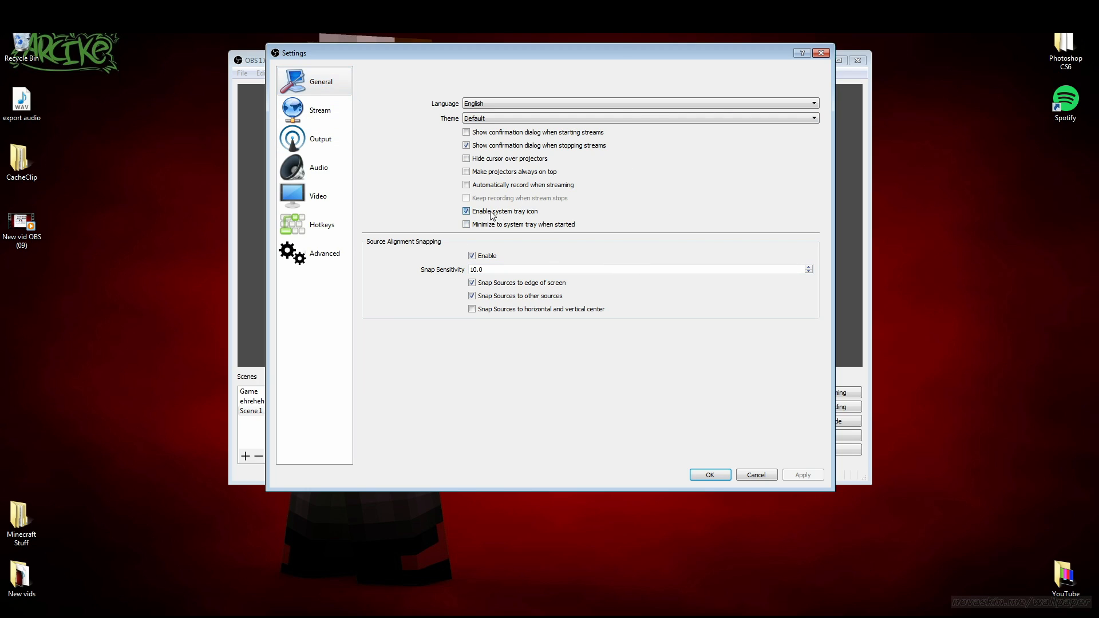
{"action": "left_click", "coordinate": [466, 212]}
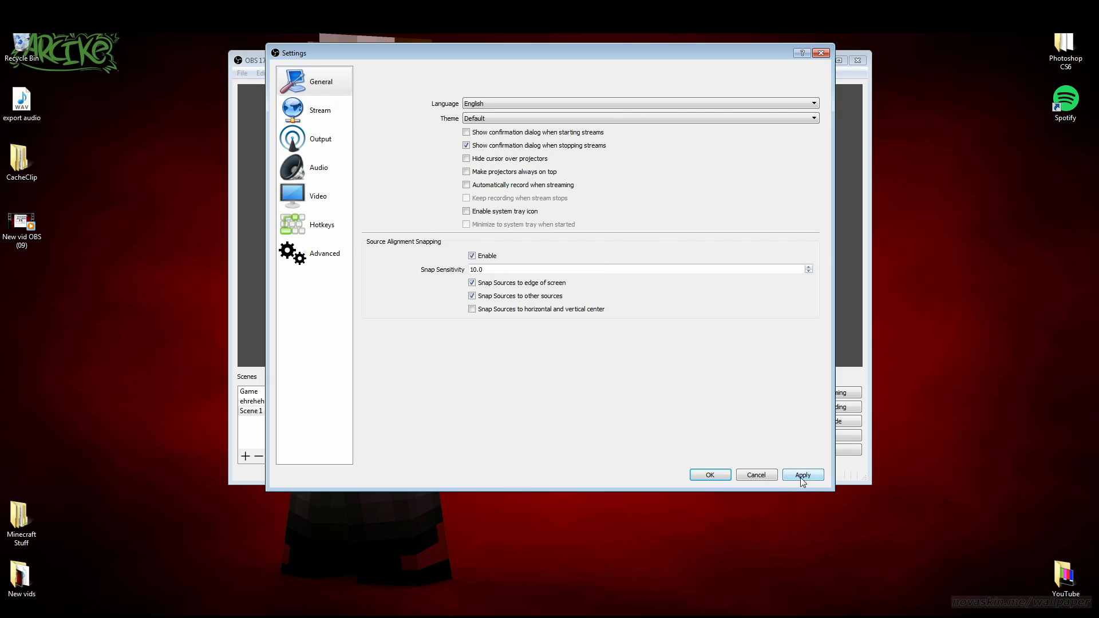
{"action": "left_click", "coordinate": [466, 211]}
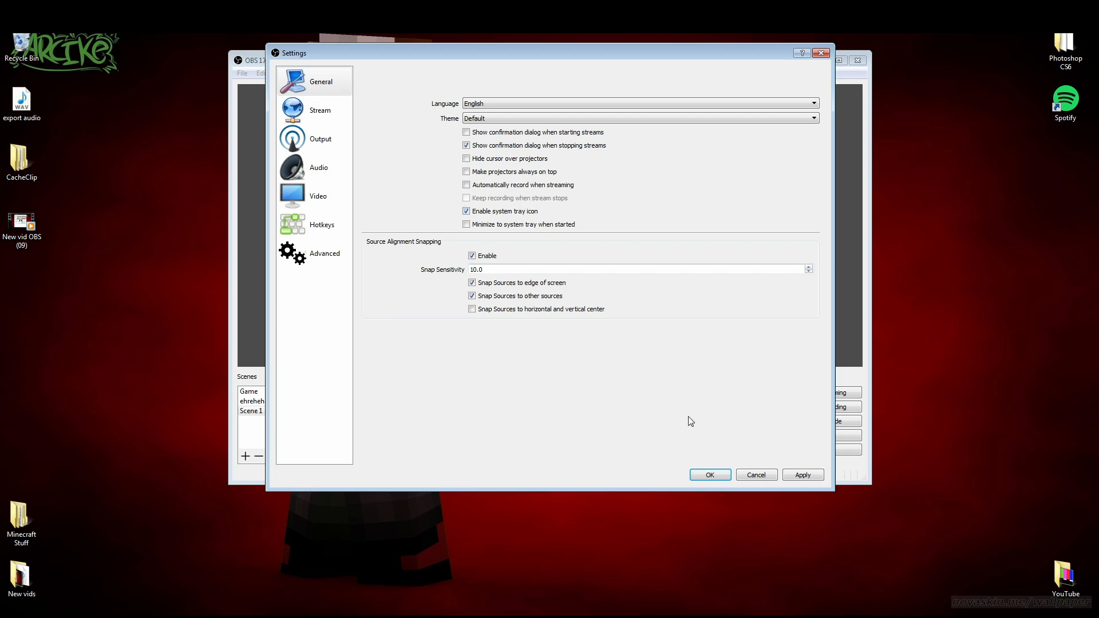
{"action": "left_click", "coordinate": [320, 109]}
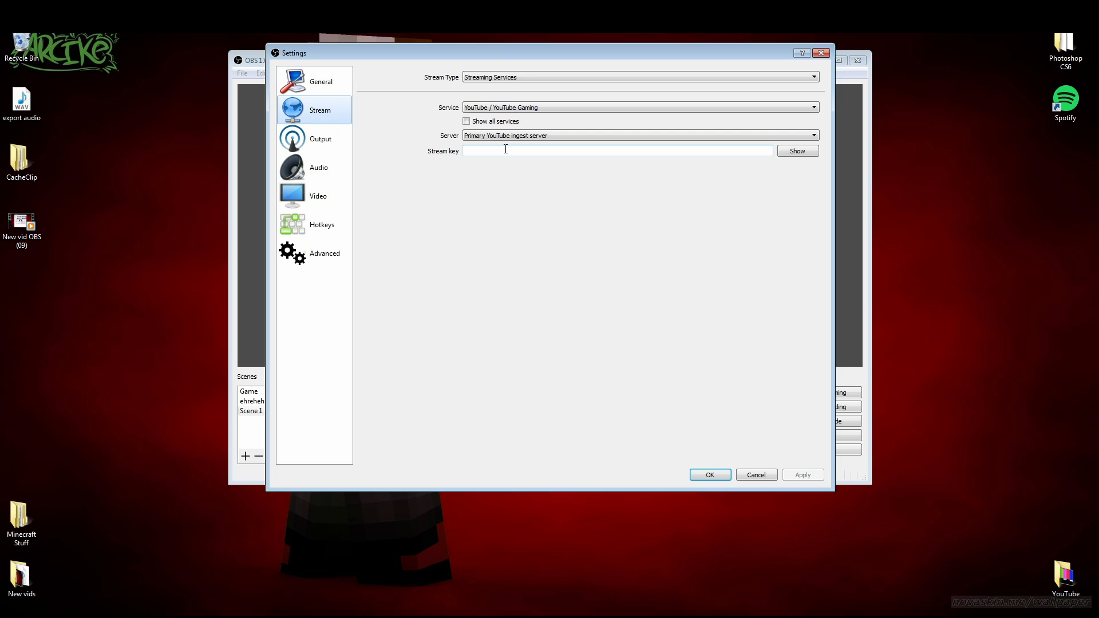
{"action": "mouse_move", "coordinate": [499, 147]}
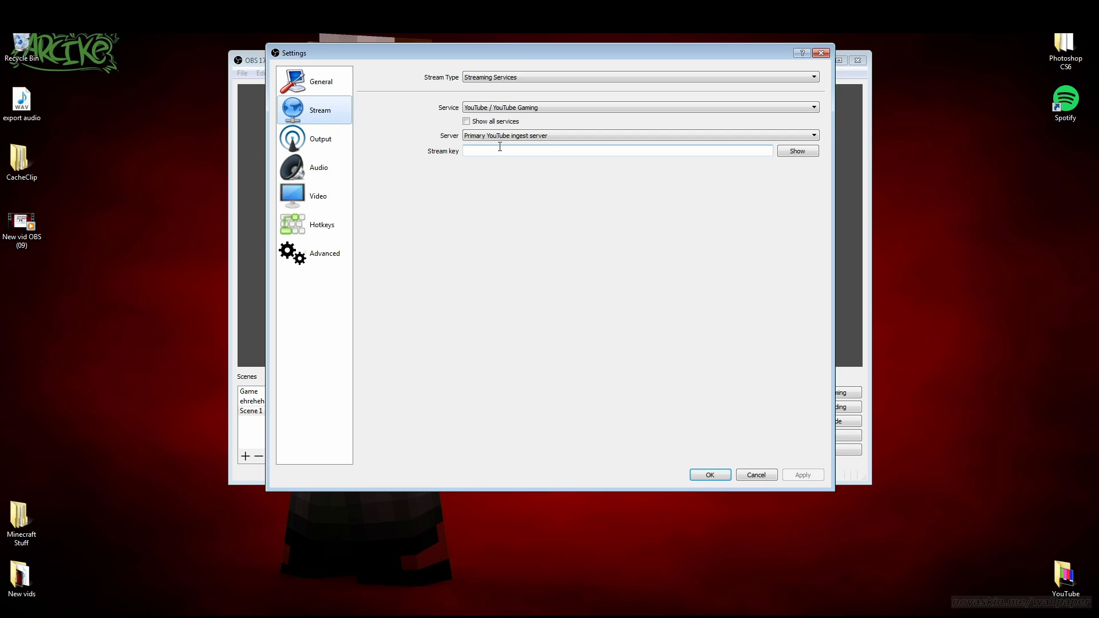
Step: Show the Stream settings with YouTube / YouTube Gaming as the service and an empty stream key
{"action": "left_click", "coordinate": [320, 139]}
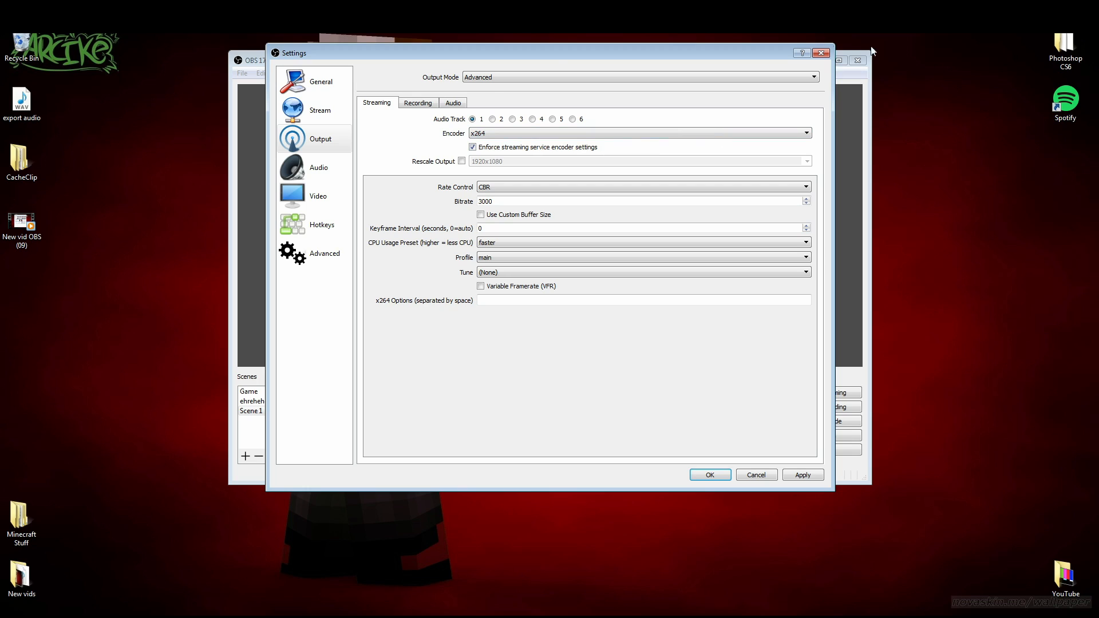
{"action": "mouse_move", "coordinate": [1022, 77]}
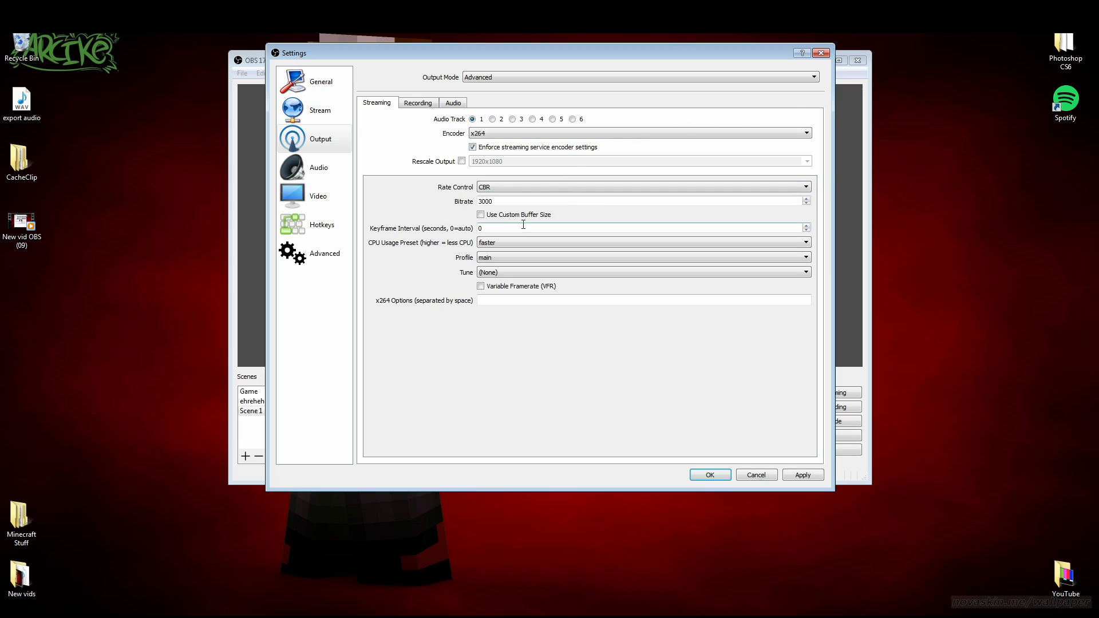
{"action": "mouse_move", "coordinate": [495, 223]}
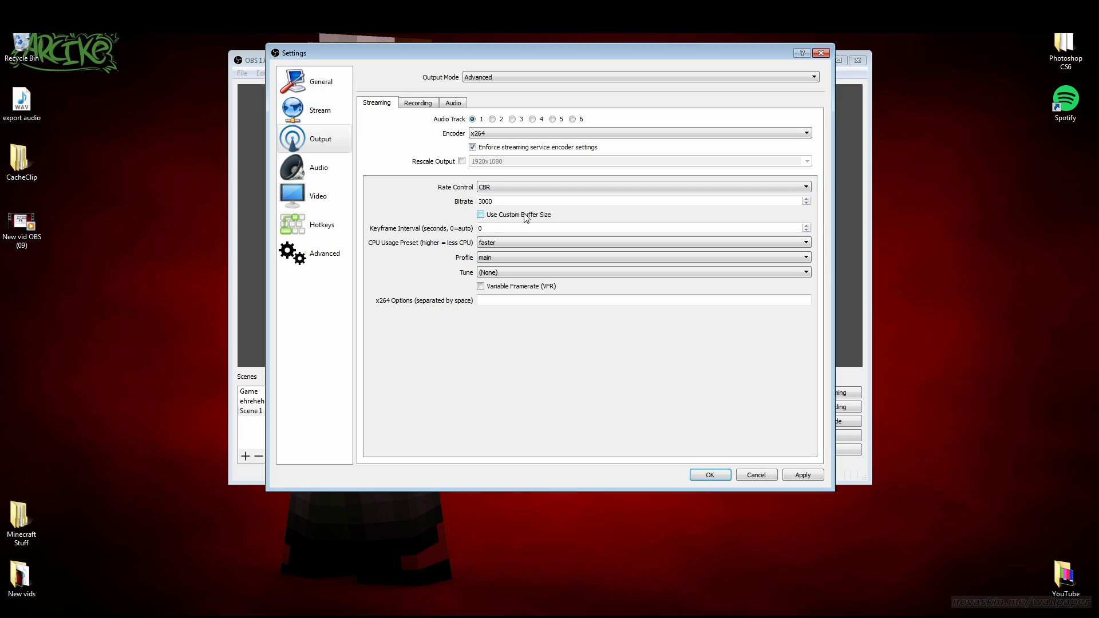
Step: Review the CPU usage presets in Advanced output mode, keep 'faster', and move to the Recording settings
{"action": "left_click", "coordinate": [639, 242]}
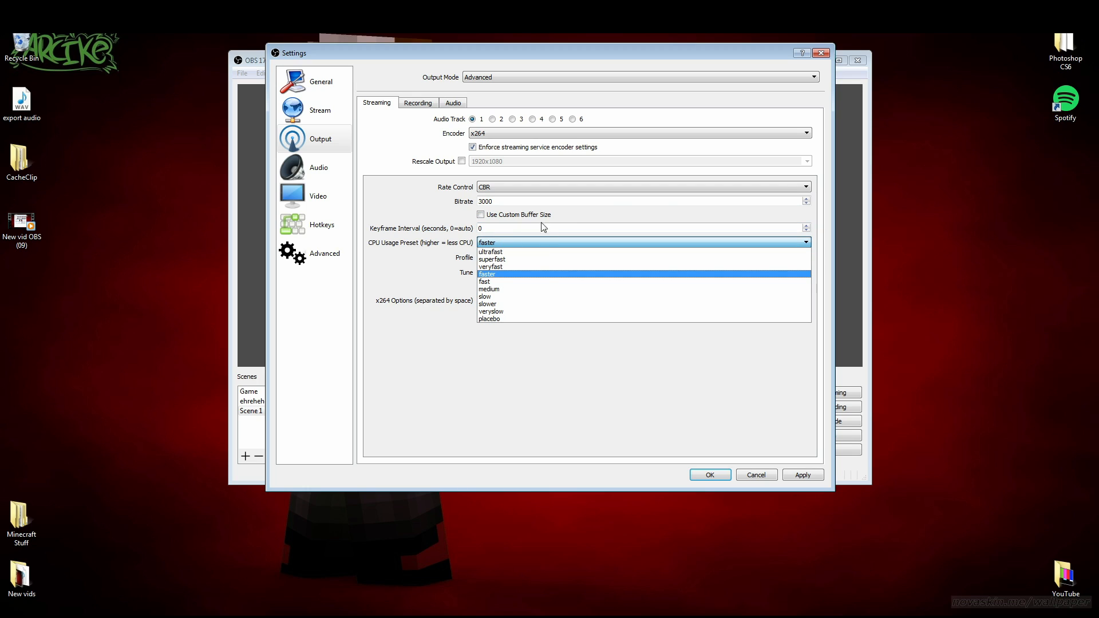
{"action": "mouse_move", "coordinate": [949, 213]}
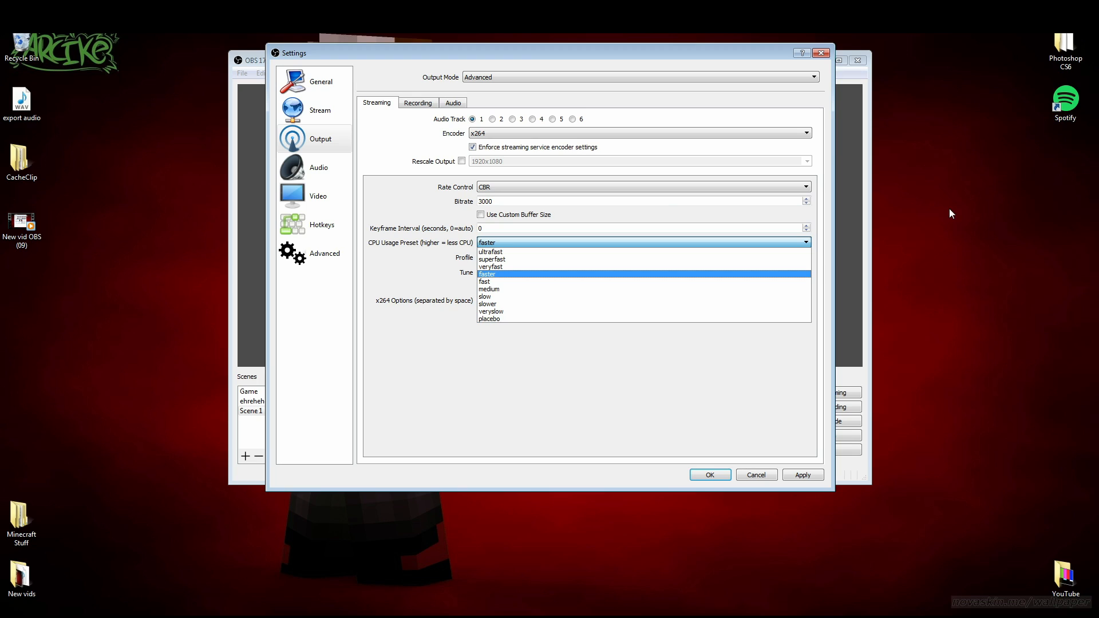
{"action": "mouse_move", "coordinate": [548, 311]}
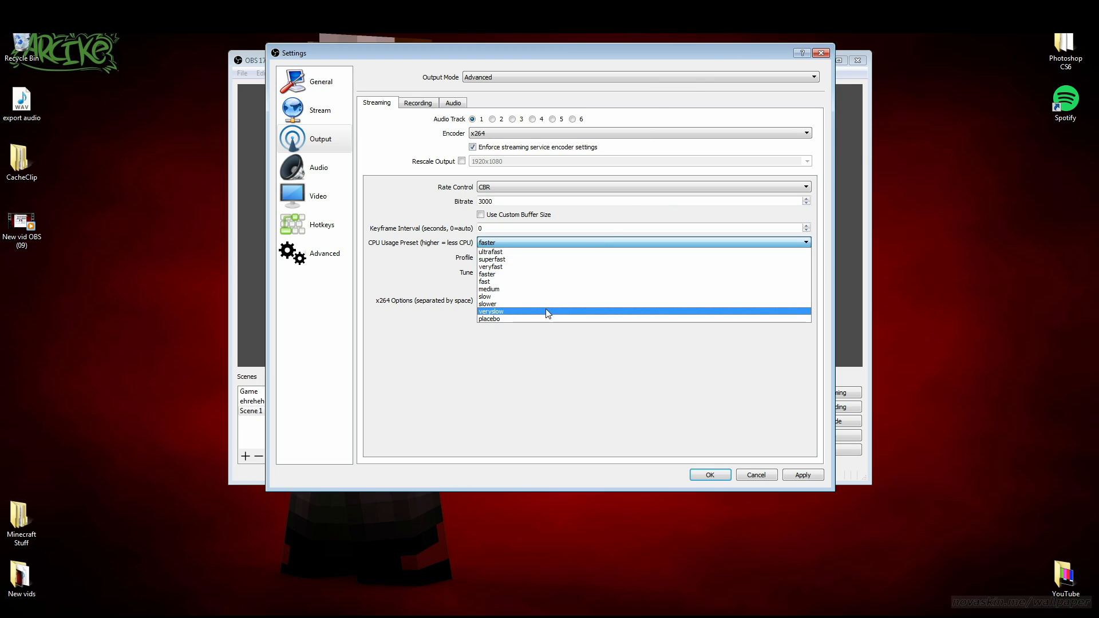
{"action": "mouse_move", "coordinate": [516, 332]}
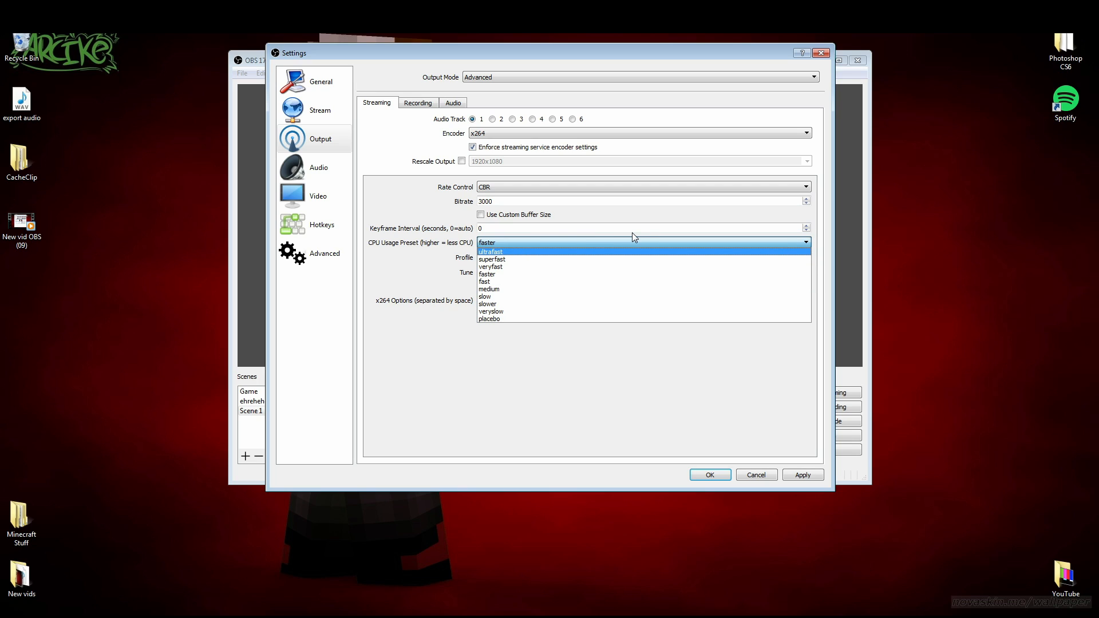
{"action": "mouse_move", "coordinate": [569, 264]}
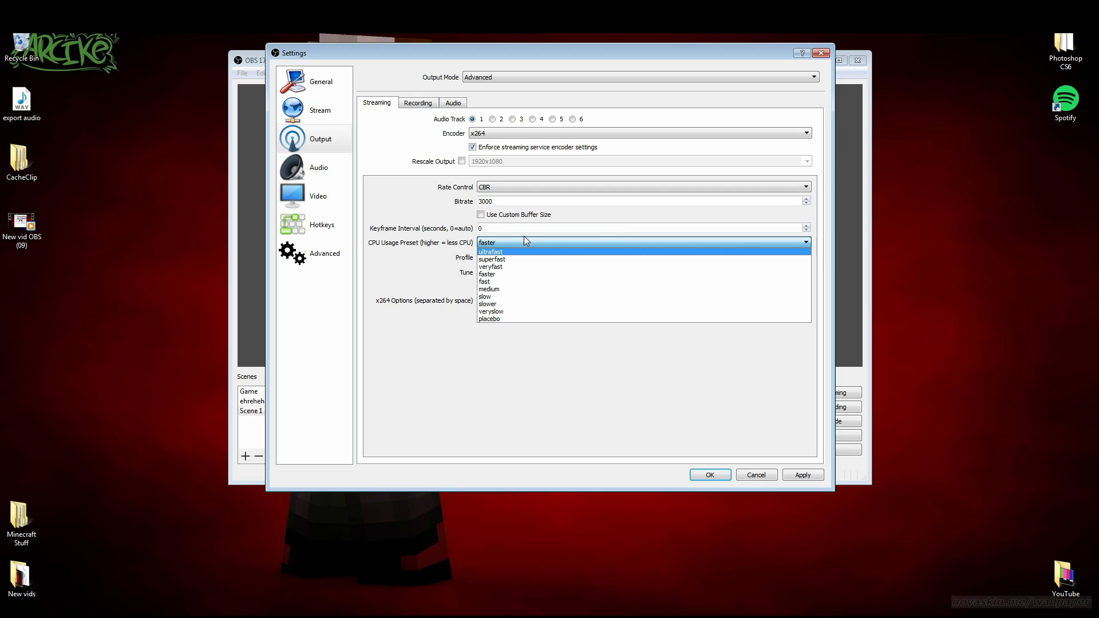
{"action": "mouse_move", "coordinate": [534, 297]}
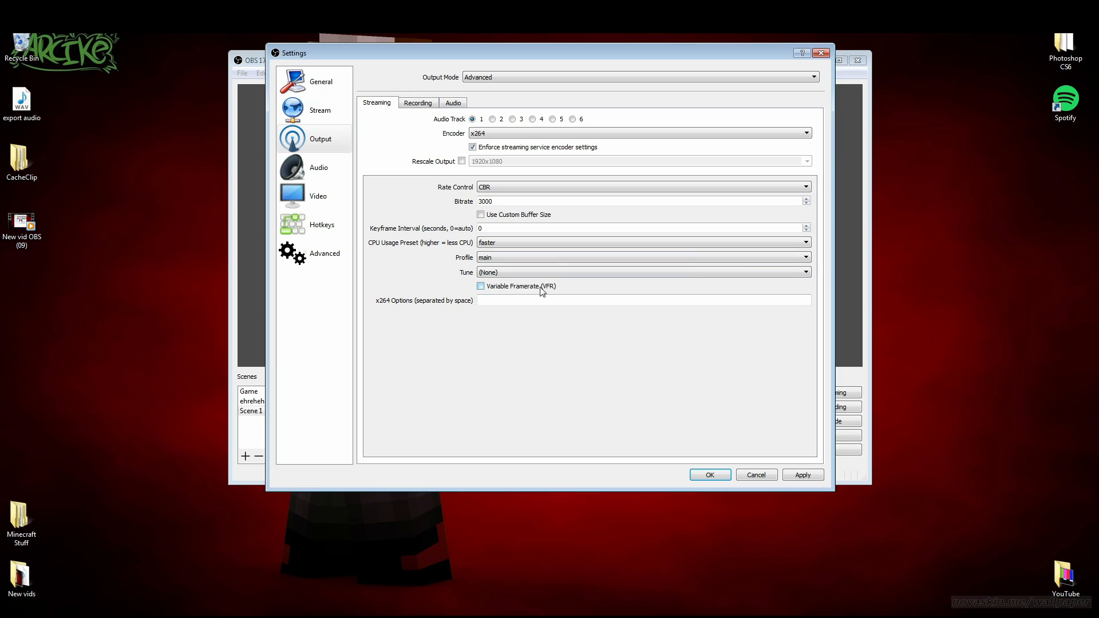
{"action": "left_click", "coordinate": [521, 300]}
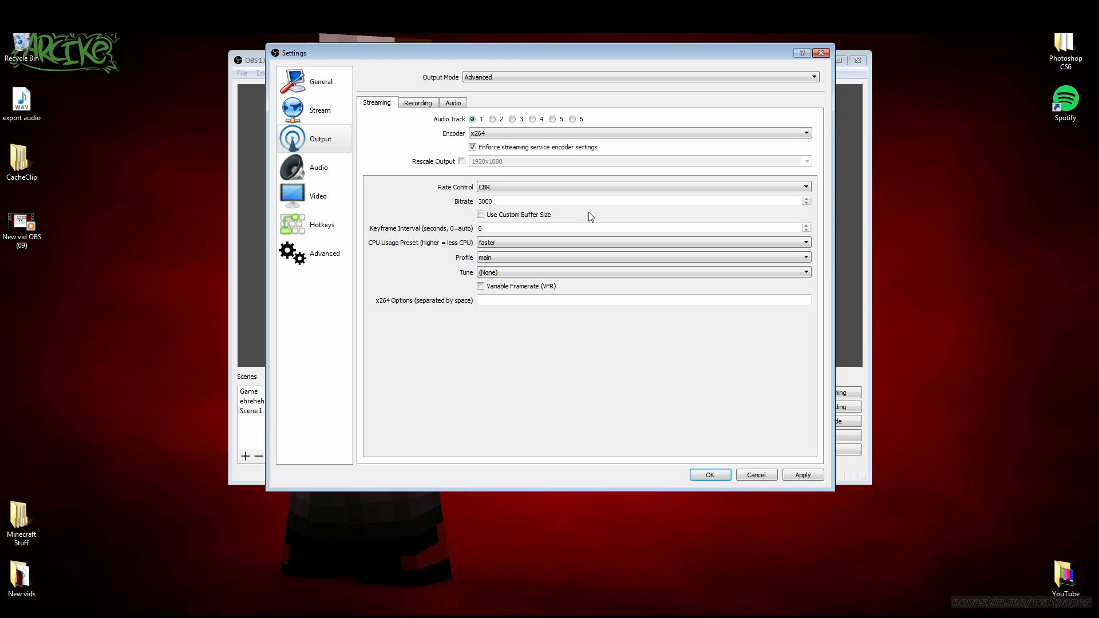
{"action": "left_click", "coordinate": [641, 77]}
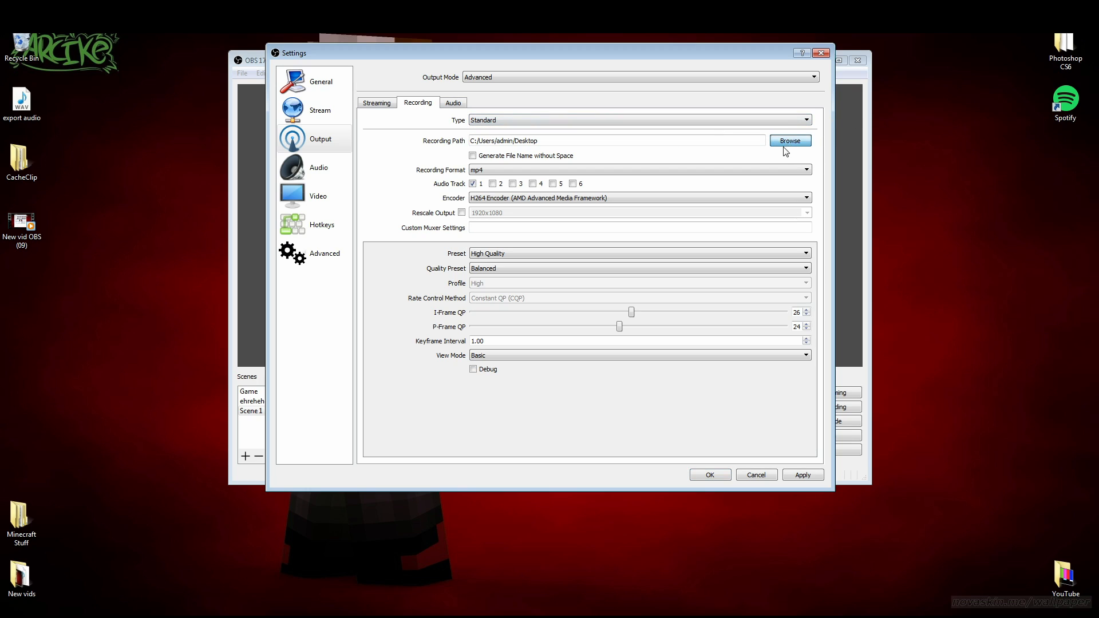
Step: Set recordings to save to the Desktop as mp4 with the AMD H264 encoder, High Quality preset and quality preset choices shown
{"action": "left_click", "coordinate": [790, 140]}
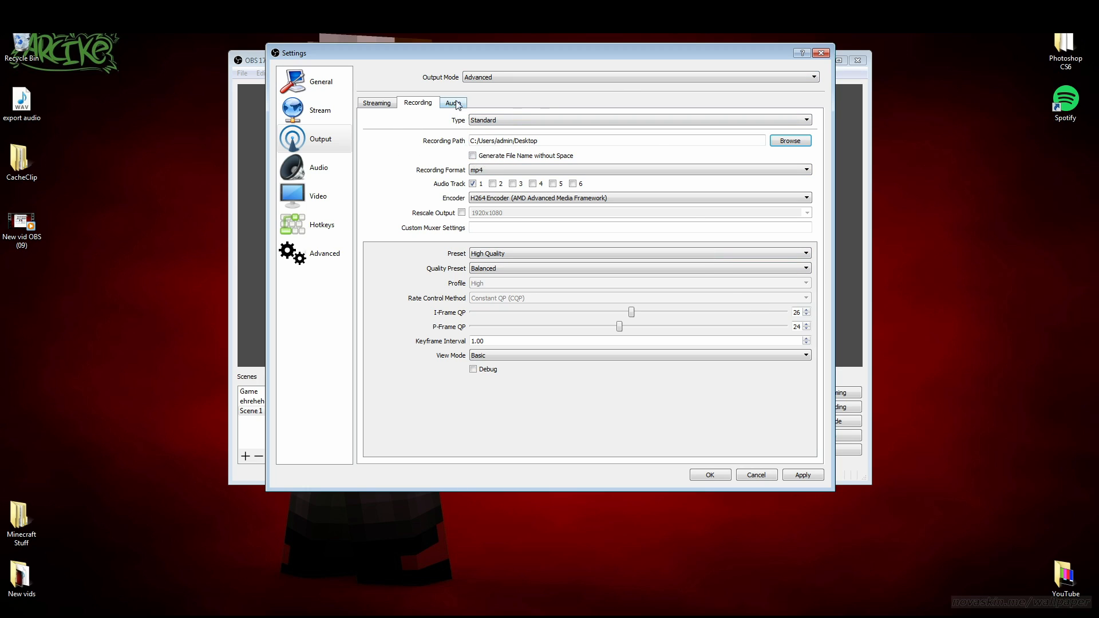
{"action": "left_click", "coordinate": [637, 169]}
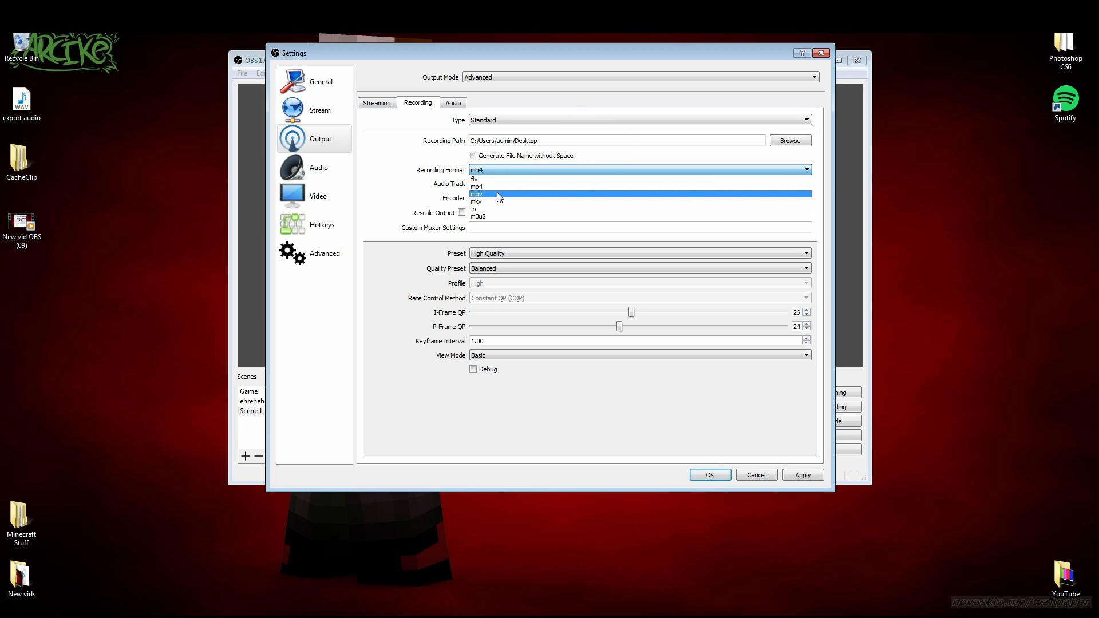
{"action": "mouse_move", "coordinate": [490, 184]}
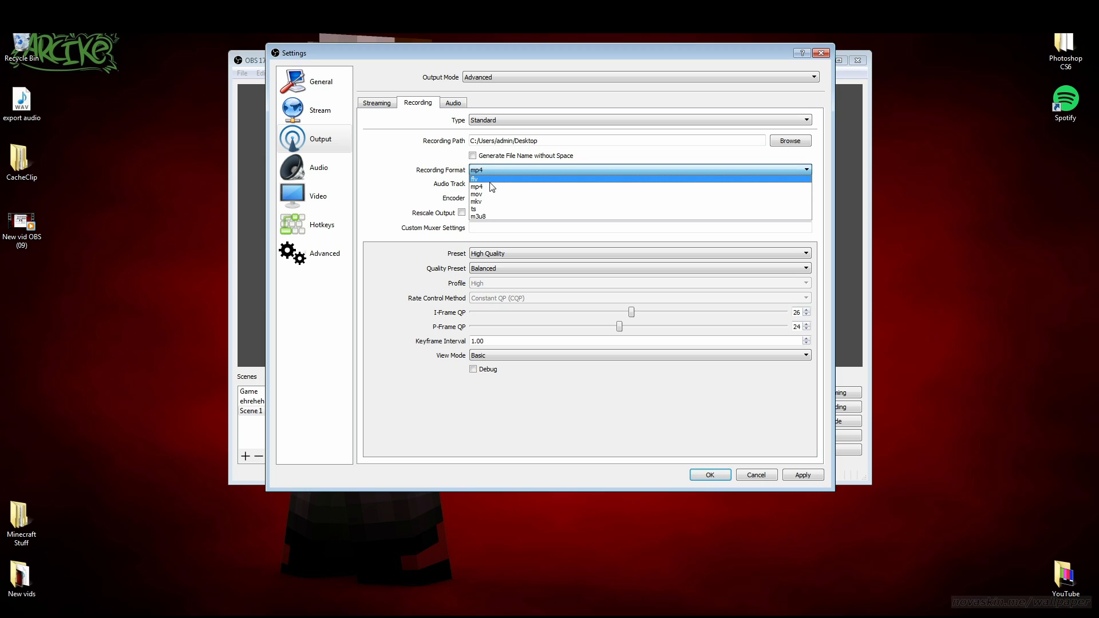
{"action": "left_click", "coordinate": [476, 187]}
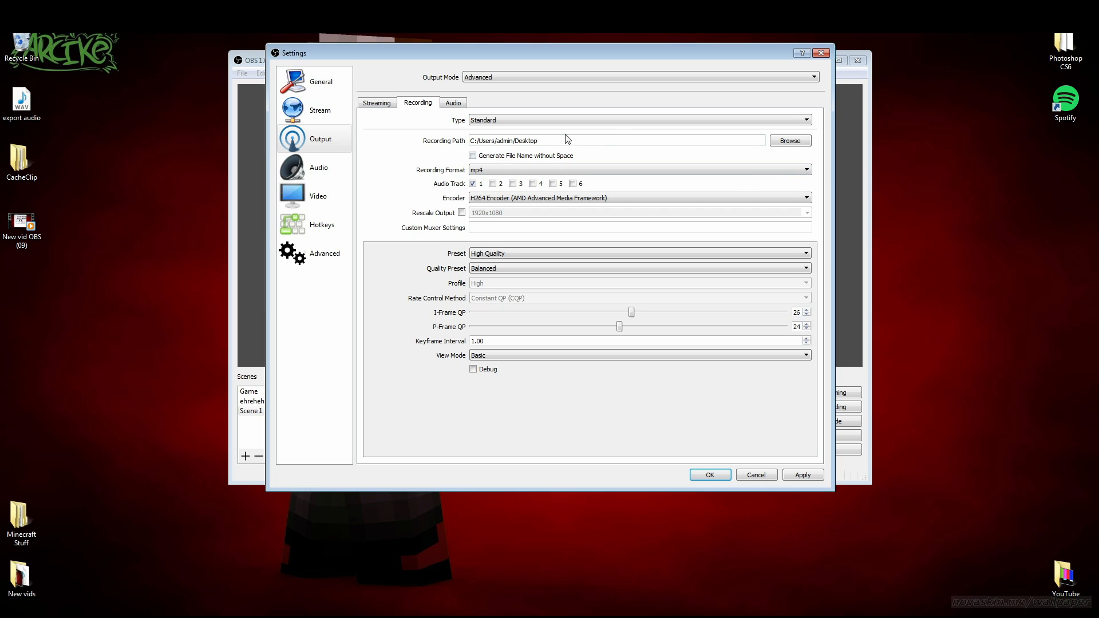
{"action": "left_click", "coordinate": [638, 198]}
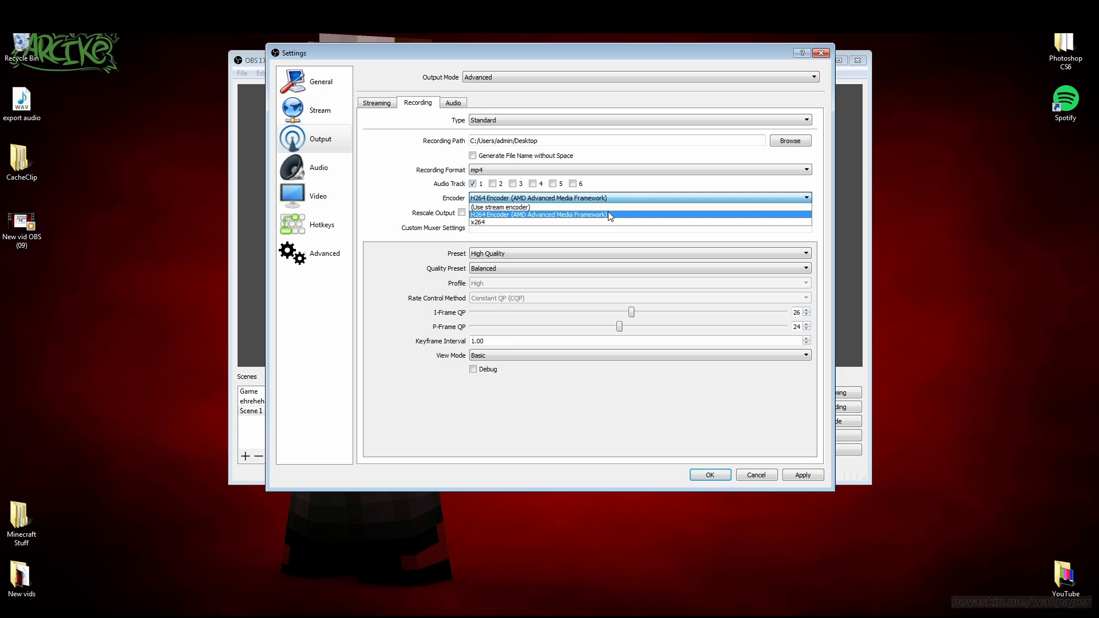
{"action": "left_click", "coordinate": [538, 214]}
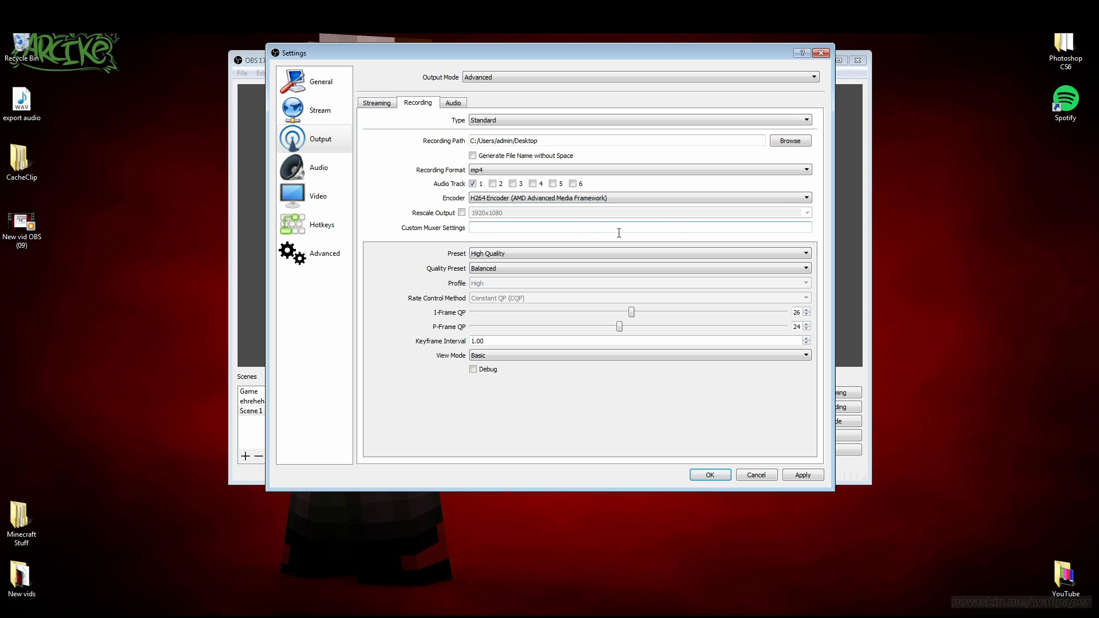
{"action": "left_click", "coordinate": [638, 253]}
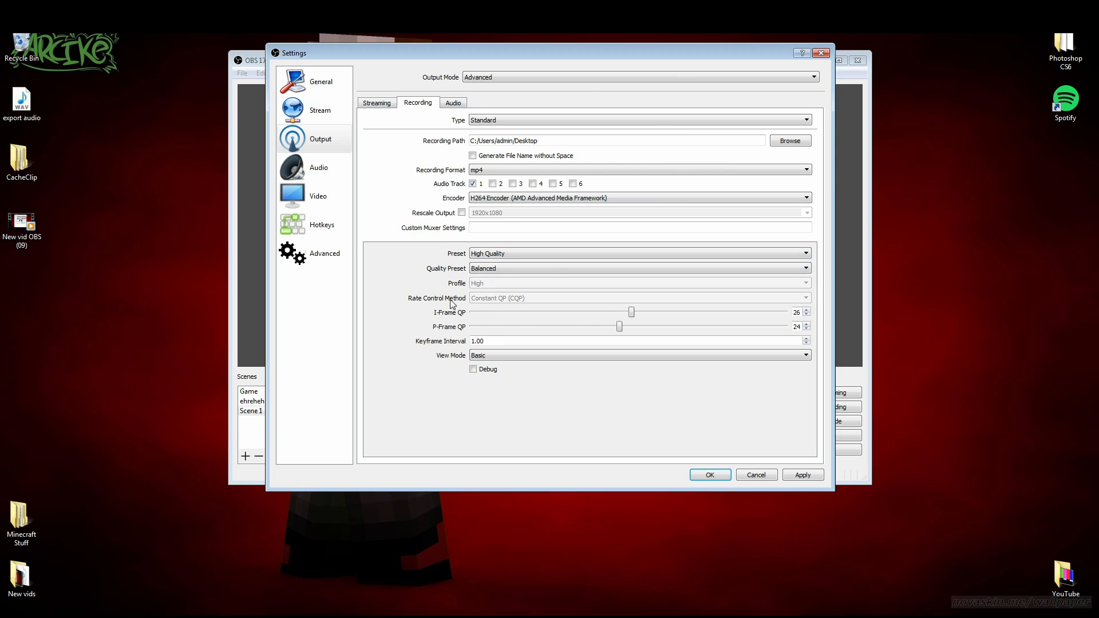
{"action": "left_click", "coordinate": [638, 268]}
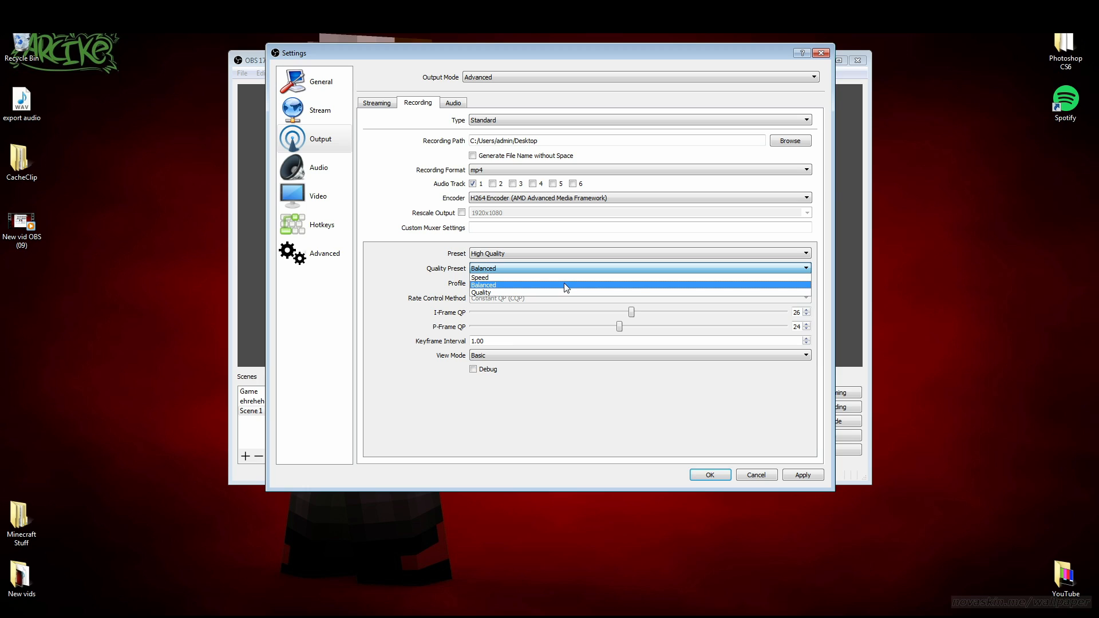
{"action": "mouse_move", "coordinate": [678, 270]}
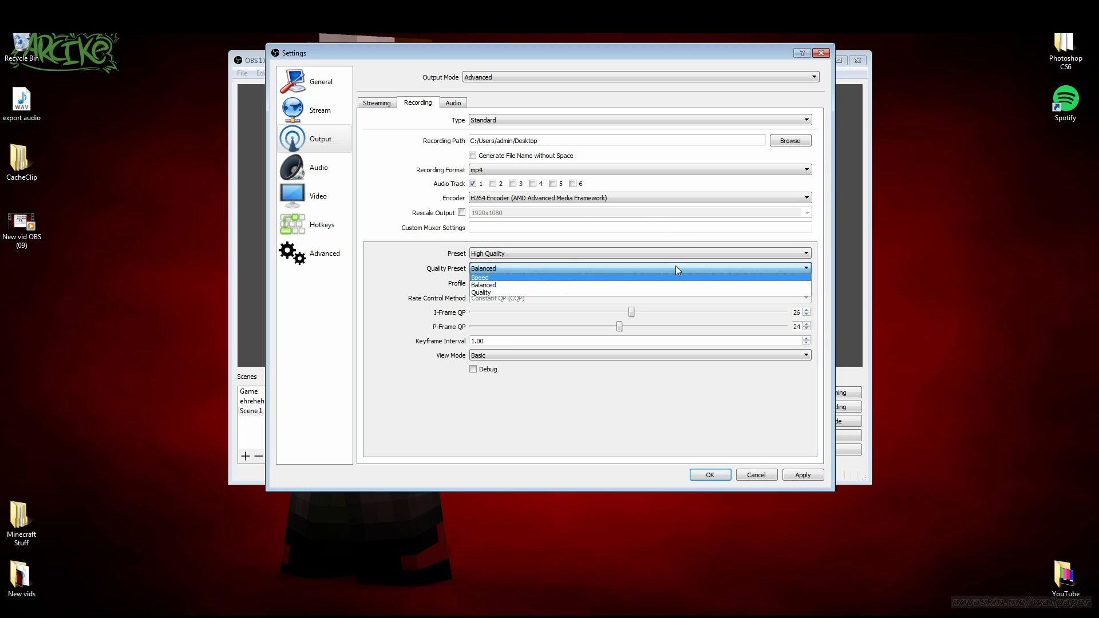
{"action": "mouse_move", "coordinate": [699, 285]}
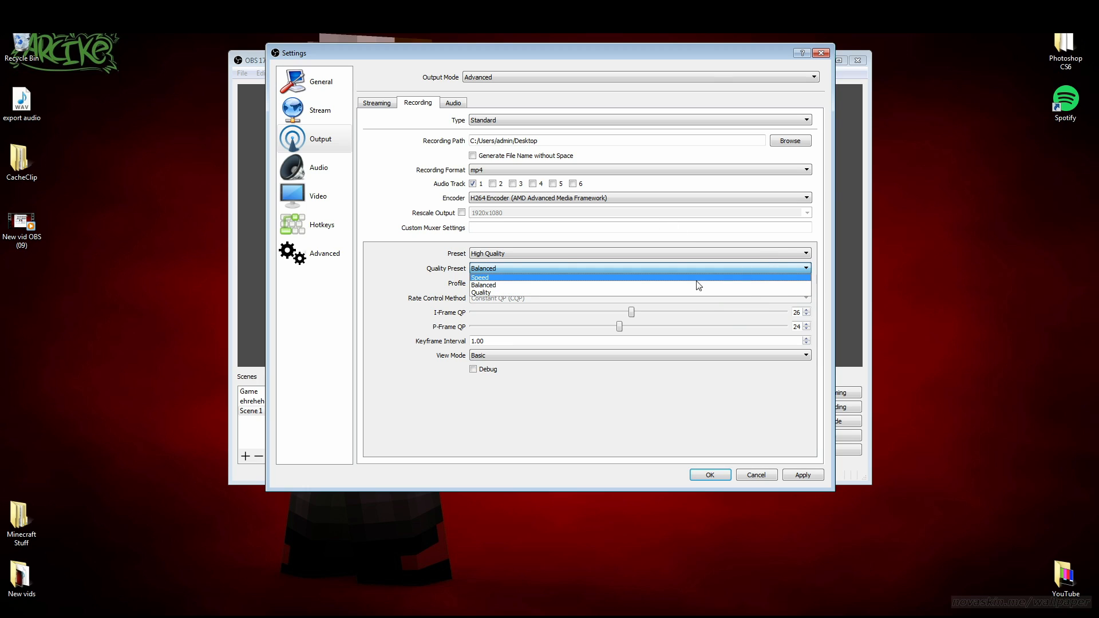
{"action": "mouse_move", "coordinate": [595, 285]}
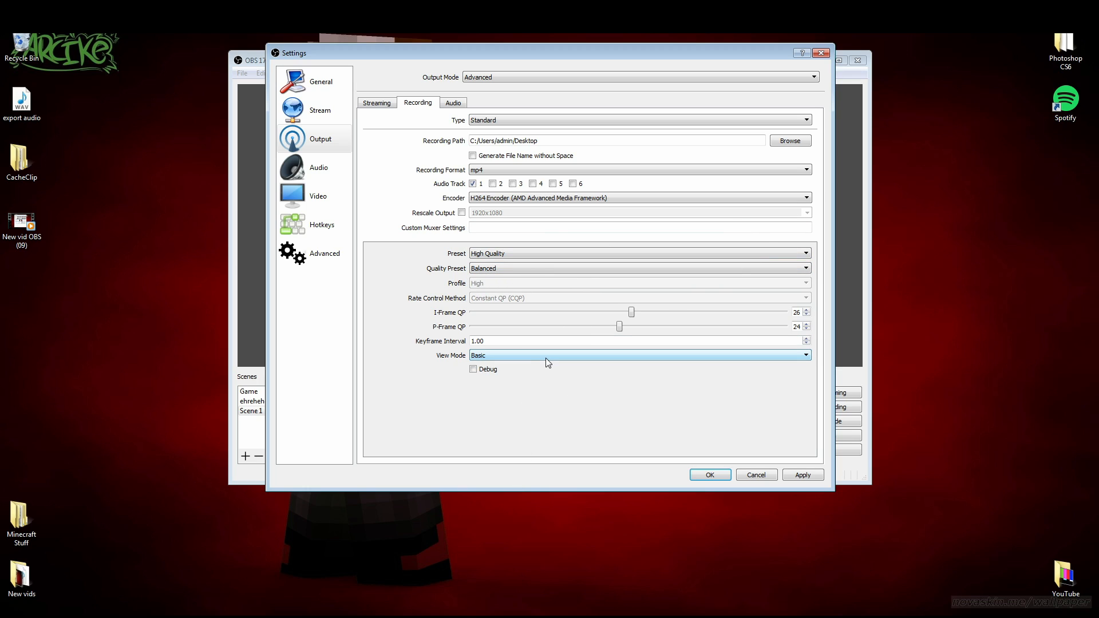
Step: Show the output audio track bitrates, all six tracks at 160
{"action": "left_click", "coordinate": [453, 102]}
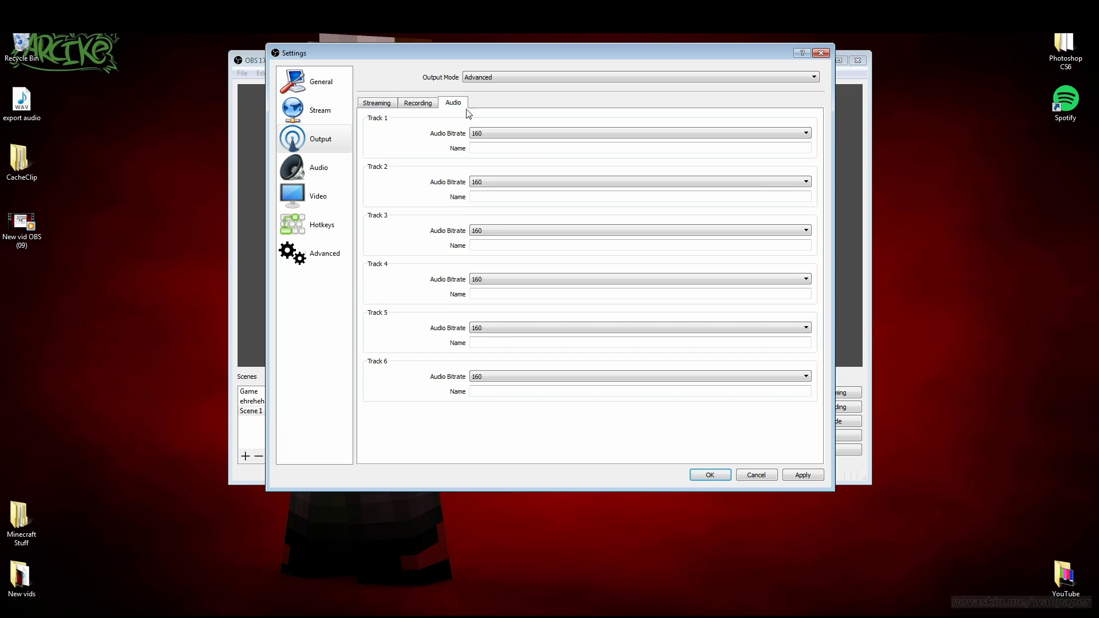
{"action": "mouse_move", "coordinate": [521, 168]}
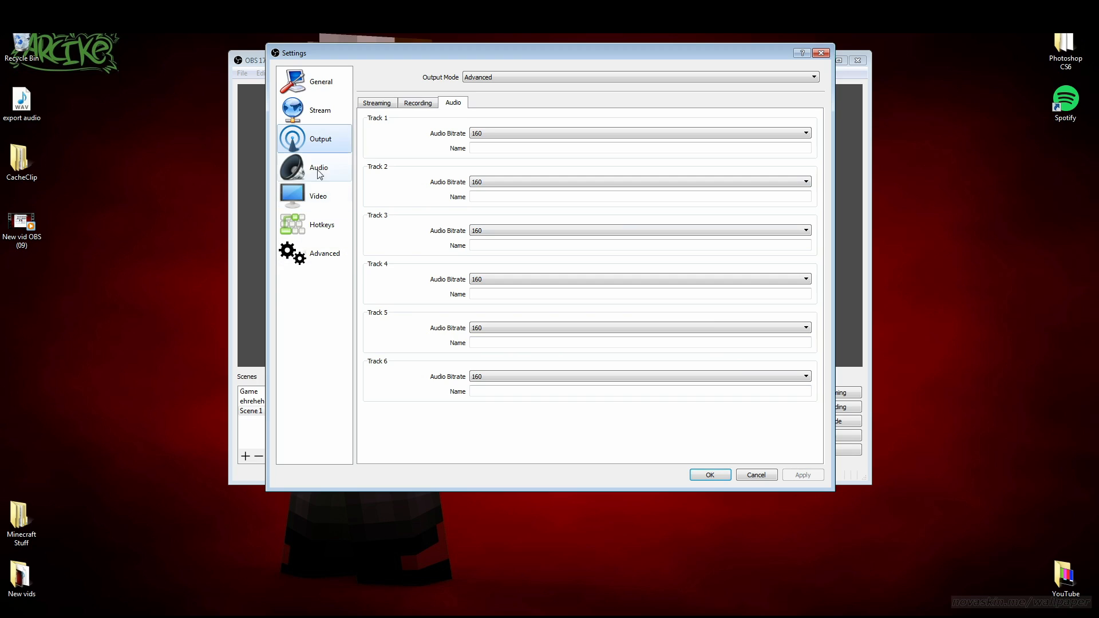
Step: Keep the audio sample rate at 44.1 kHz with stereo channels on the Audio settings page
{"action": "left_click", "coordinate": [318, 167]}
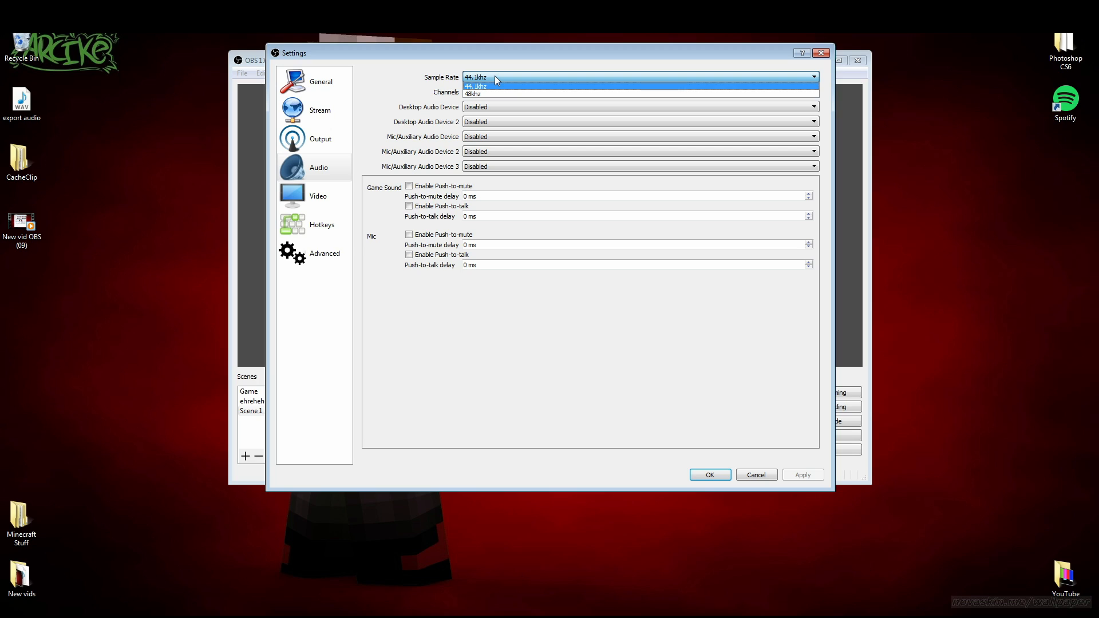
{"action": "left_click", "coordinate": [491, 85]}
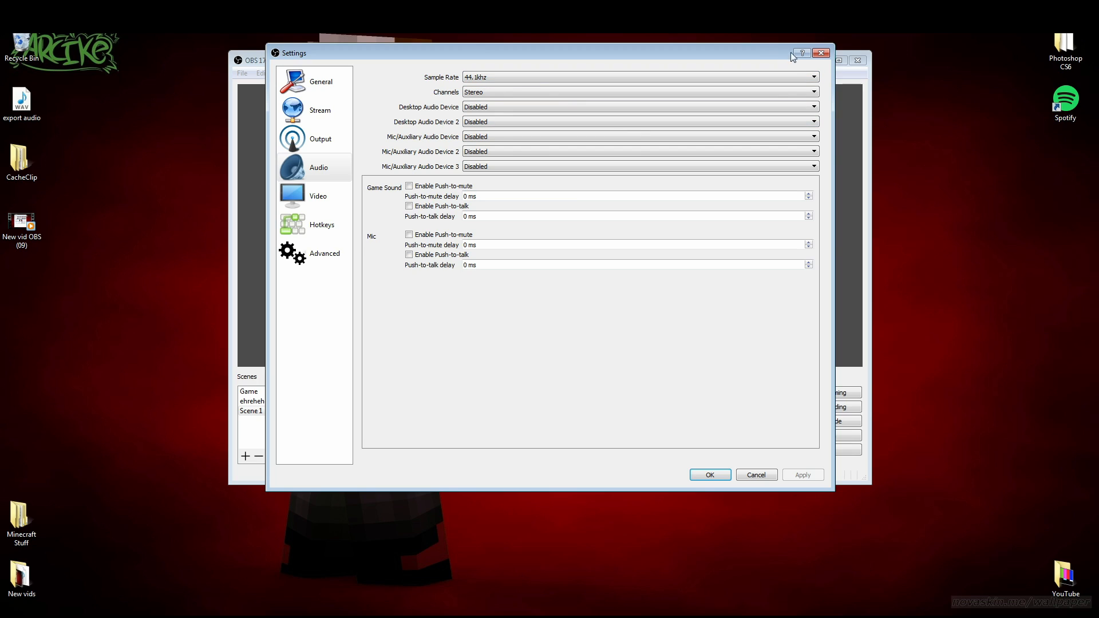
Step: Keep video at 1920x1080 canvas and output, Lanczos downscaling and 60 FPS, then move on to Hotkeys
{"action": "left_click", "coordinate": [318, 195]}
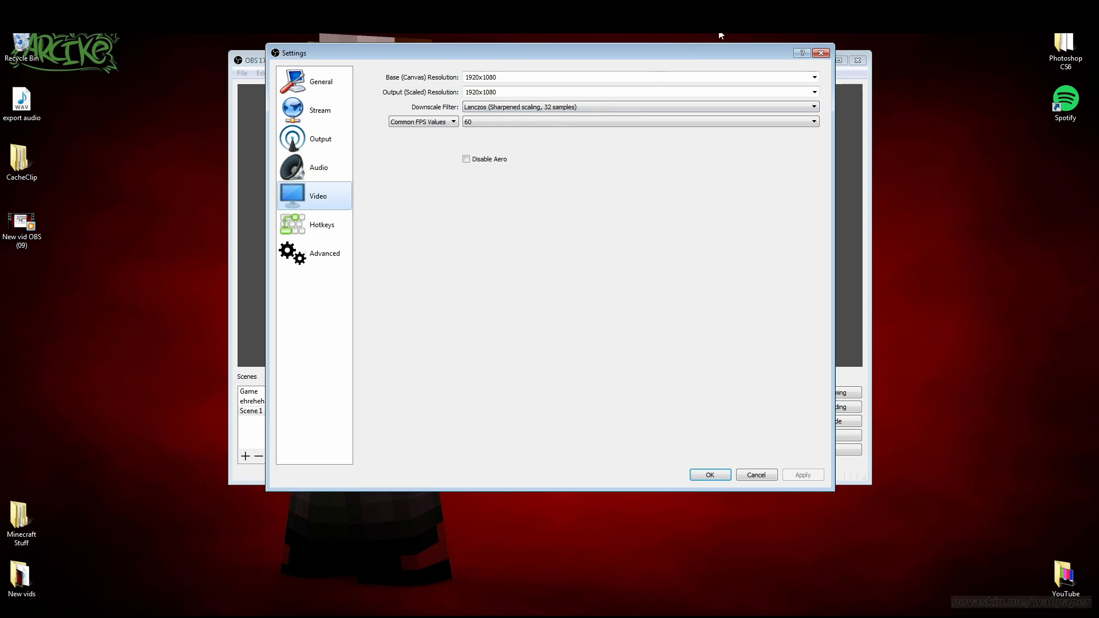
{"action": "mouse_move", "coordinate": [564, 47]}
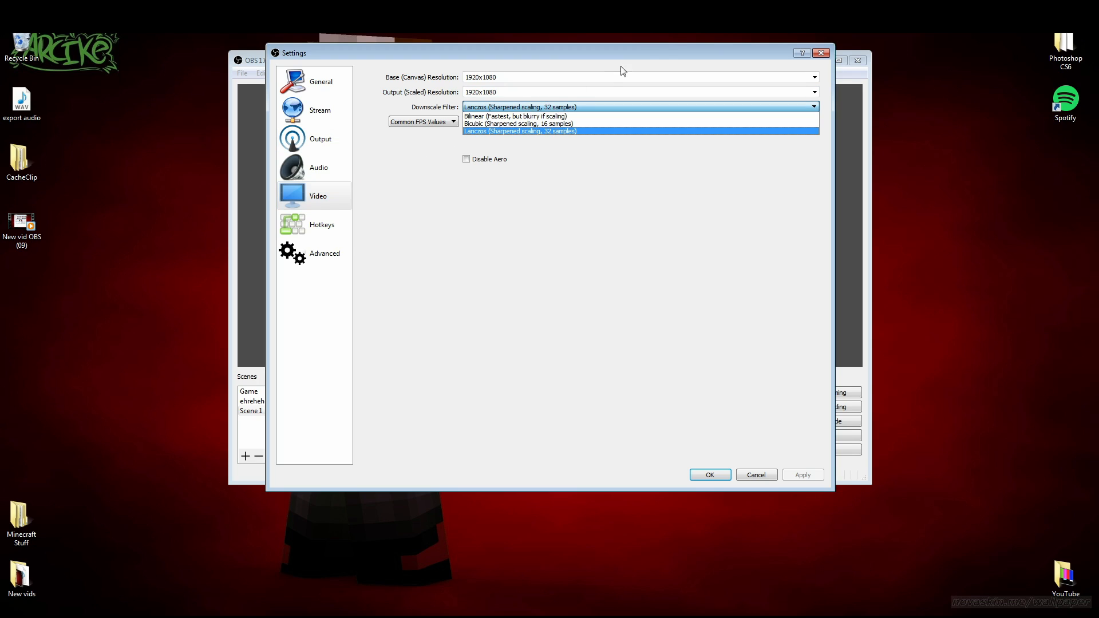
{"action": "mouse_move", "coordinate": [595, 135]}
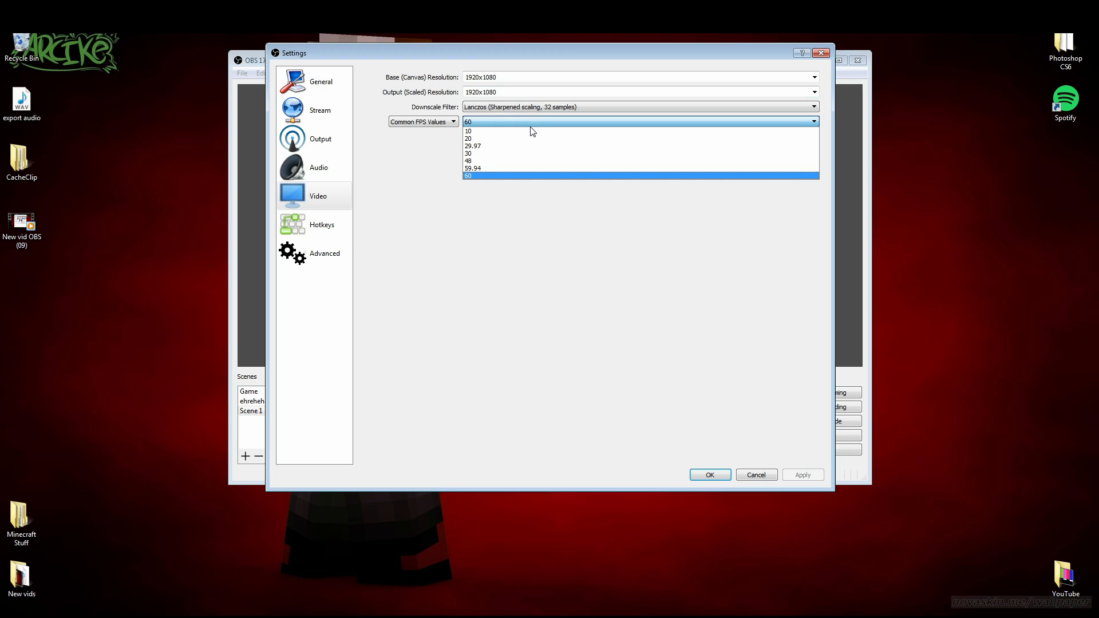
{"action": "mouse_move", "coordinate": [718, 162]}
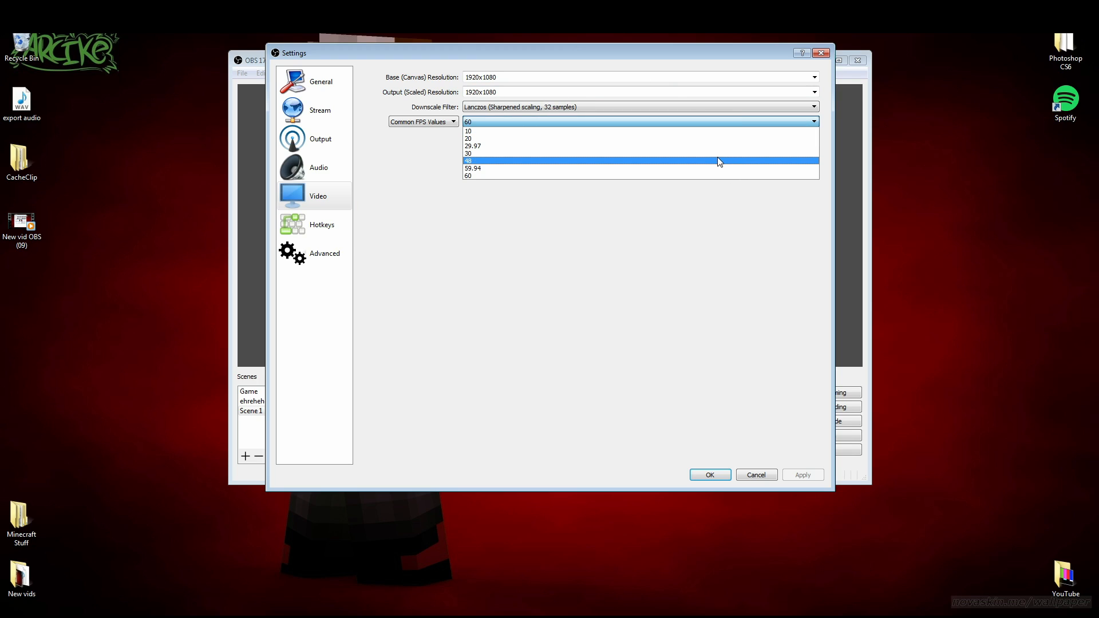
{"action": "mouse_move", "coordinate": [721, 159]}
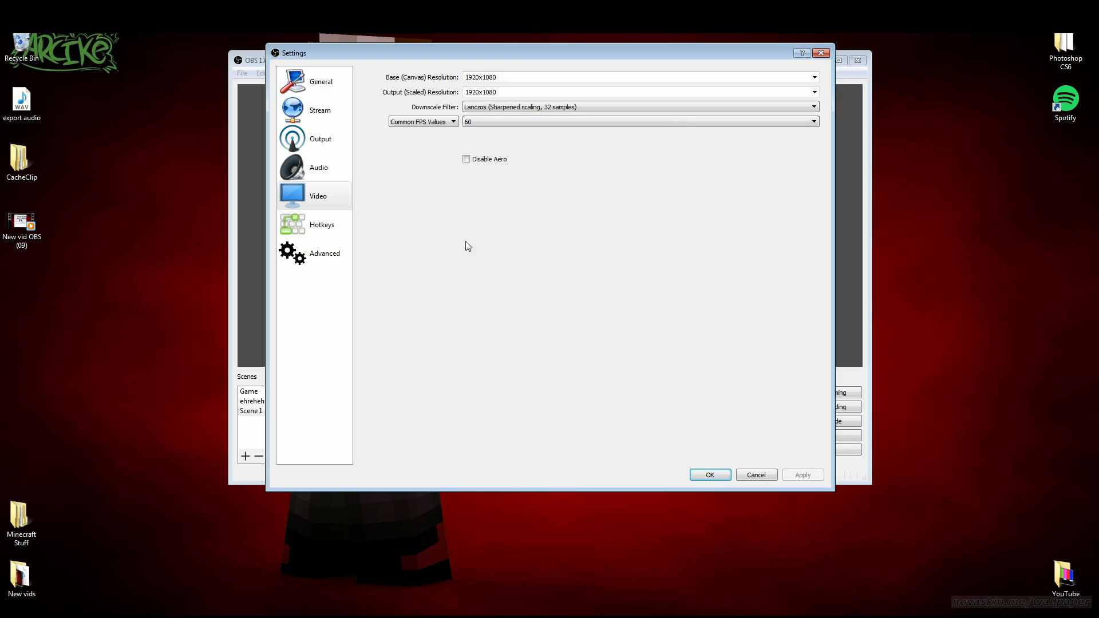
{"action": "left_click", "coordinate": [322, 224]}
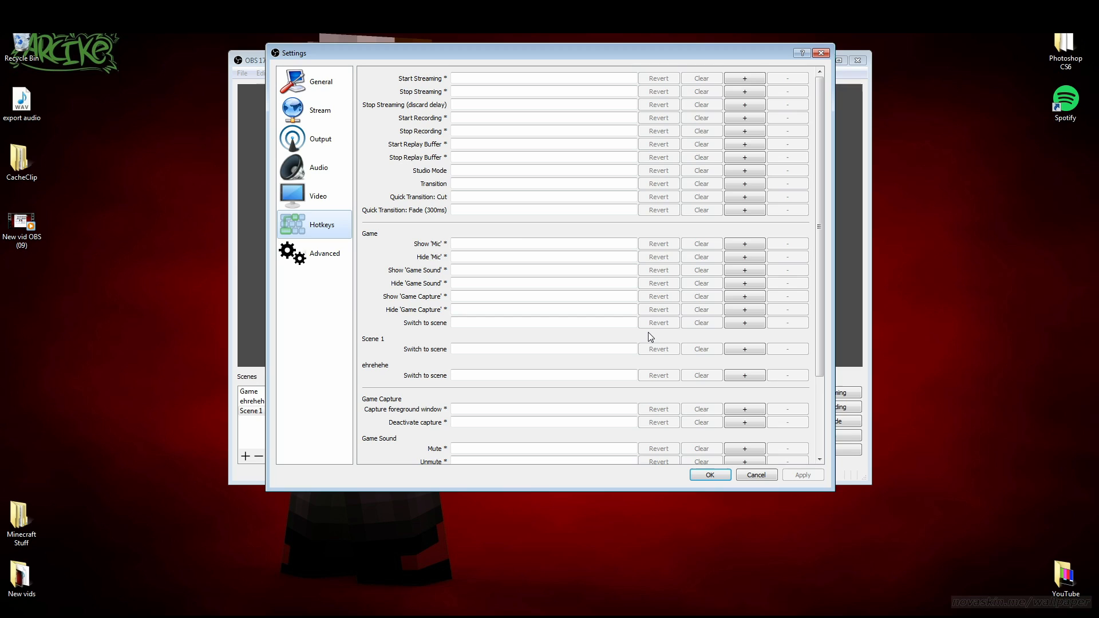
{"action": "mouse_move", "coordinate": [641, 235]}
{"action": "type", "text": "J"}
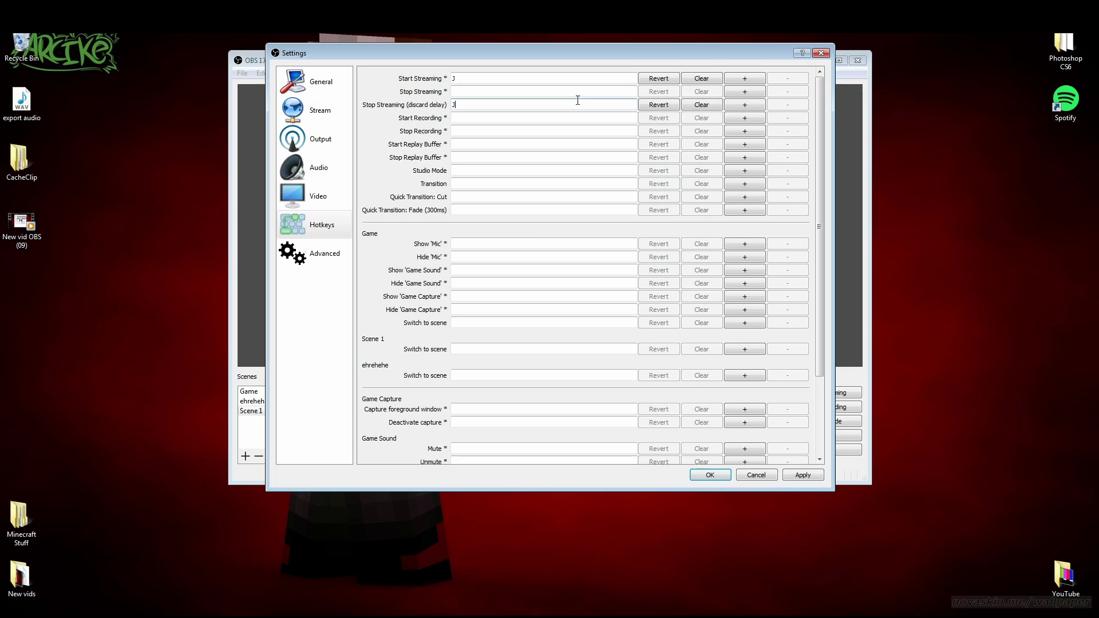
Step: Clear the stray Start Streaming and Stop Streaming hotkeys so none remain bound
{"action": "left_click", "coordinate": [543, 92]}
{"action": "type", "text": "J"}
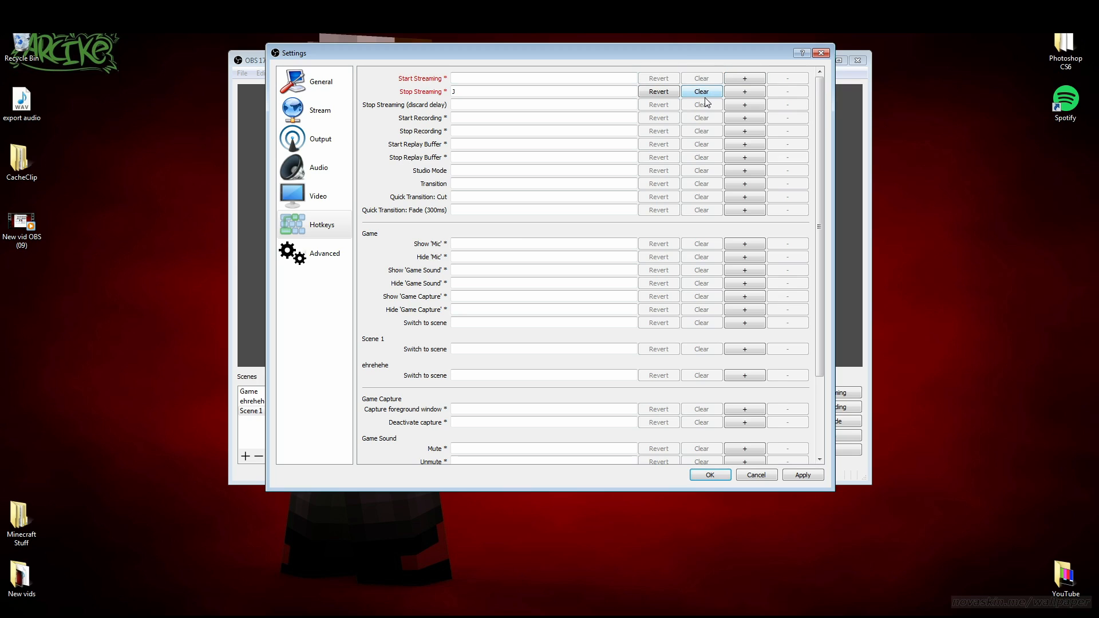
{"action": "left_click", "coordinate": [701, 91]}
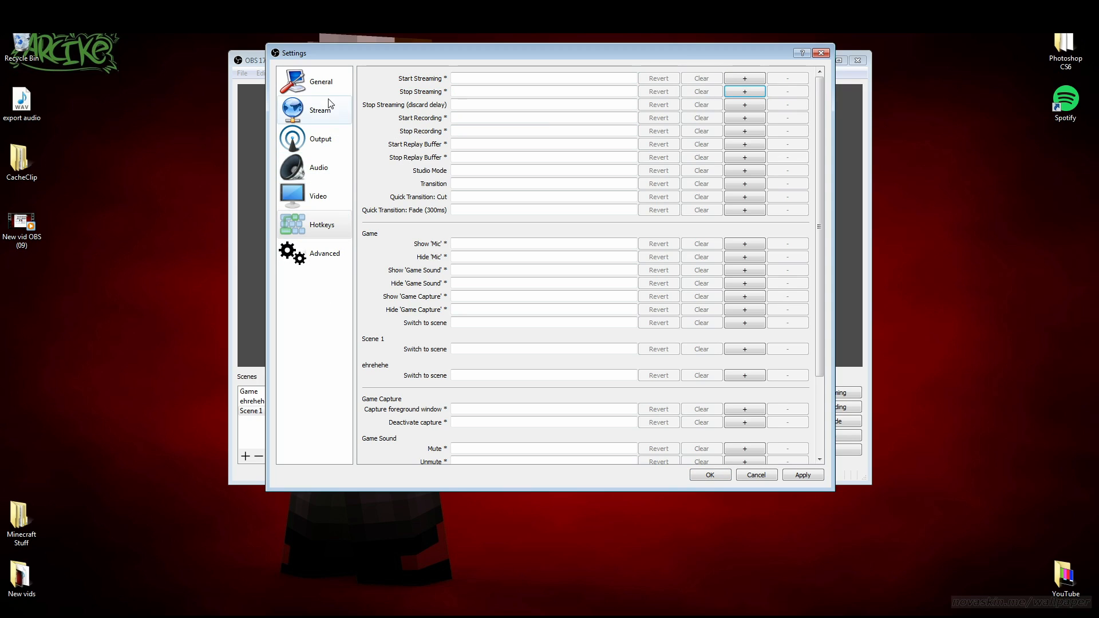
Step: Review Advanced settings — Normal priority, Direct3D 11, NV12, auto-reconnect — leaving the replay buffer prefix unchanged
{"action": "left_click", "coordinate": [324, 253]}
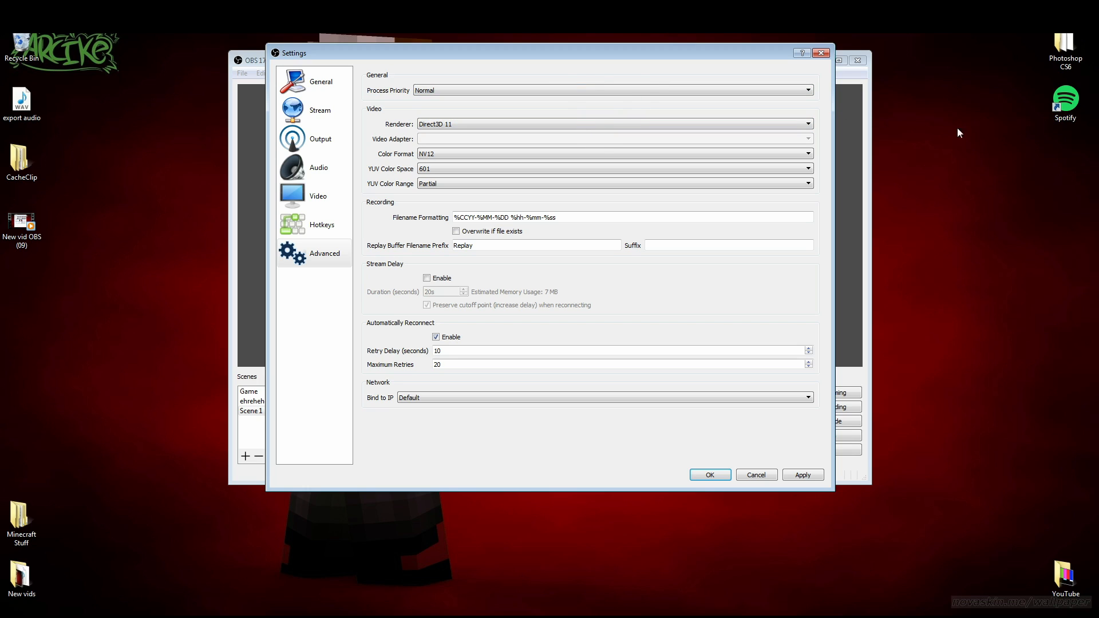
{"action": "mouse_move", "coordinate": [1079, 129]}
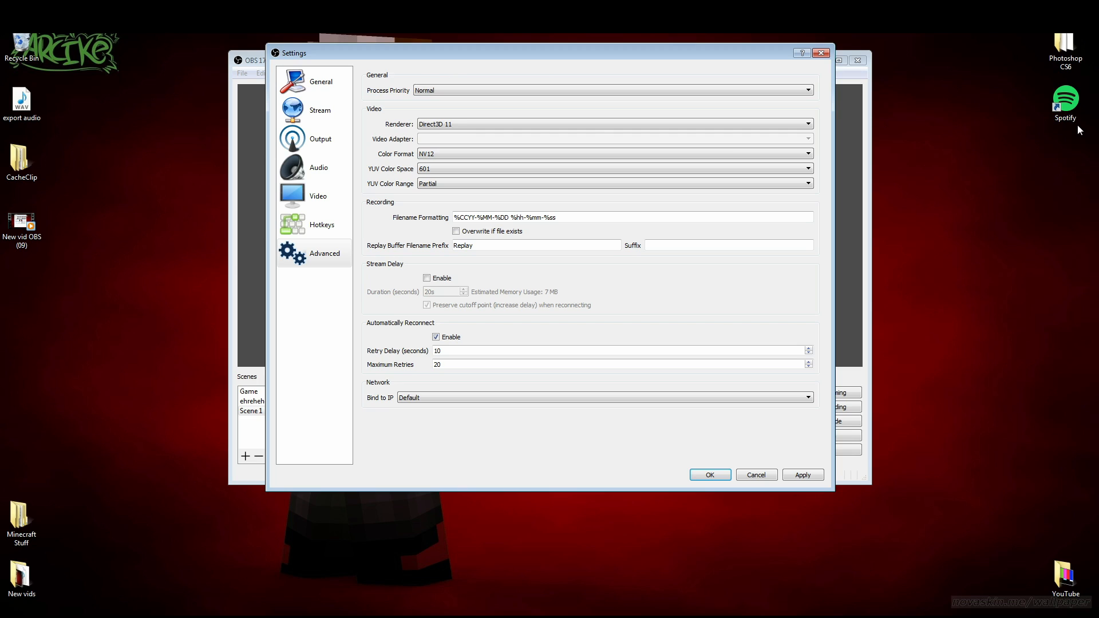
{"action": "mouse_move", "coordinate": [462, 150]}
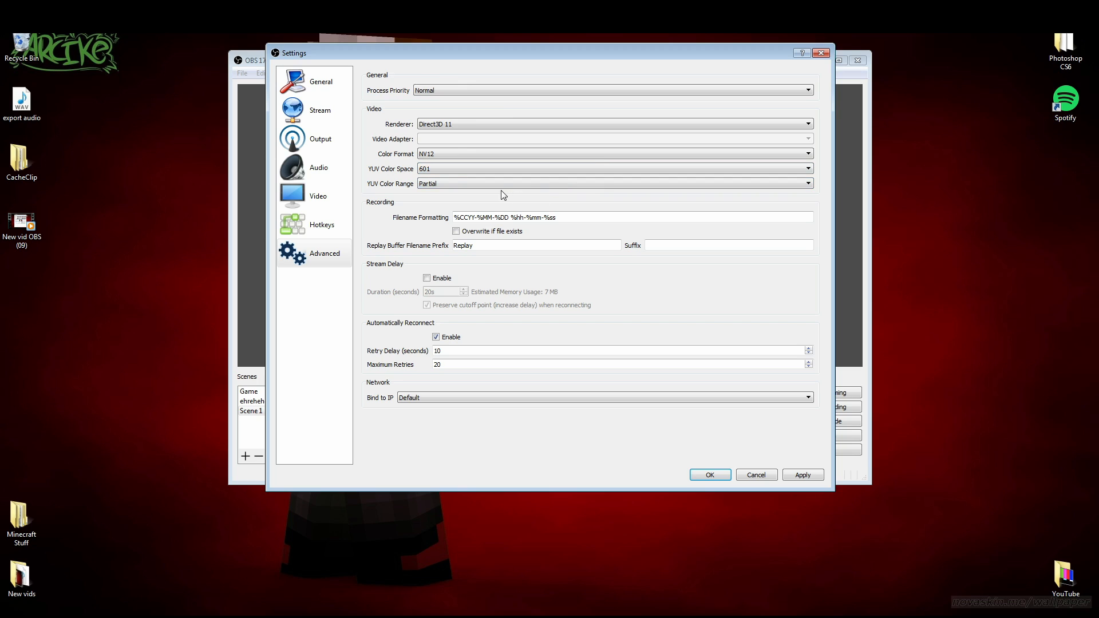
{"action": "left_click", "coordinate": [613, 183]}
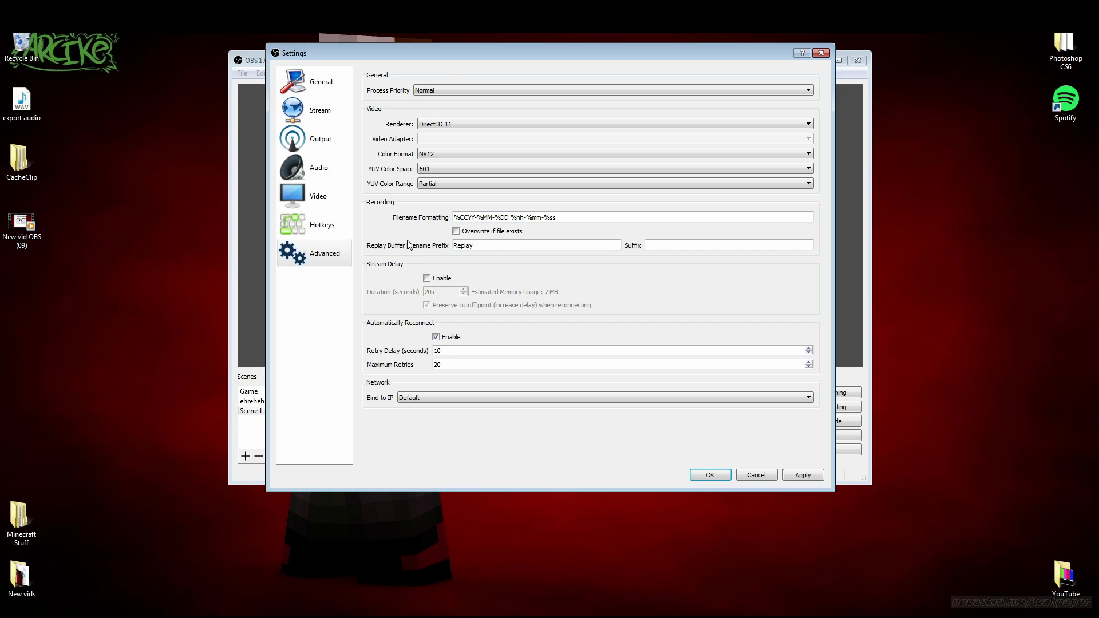
{"action": "mouse_move", "coordinate": [502, 259]}
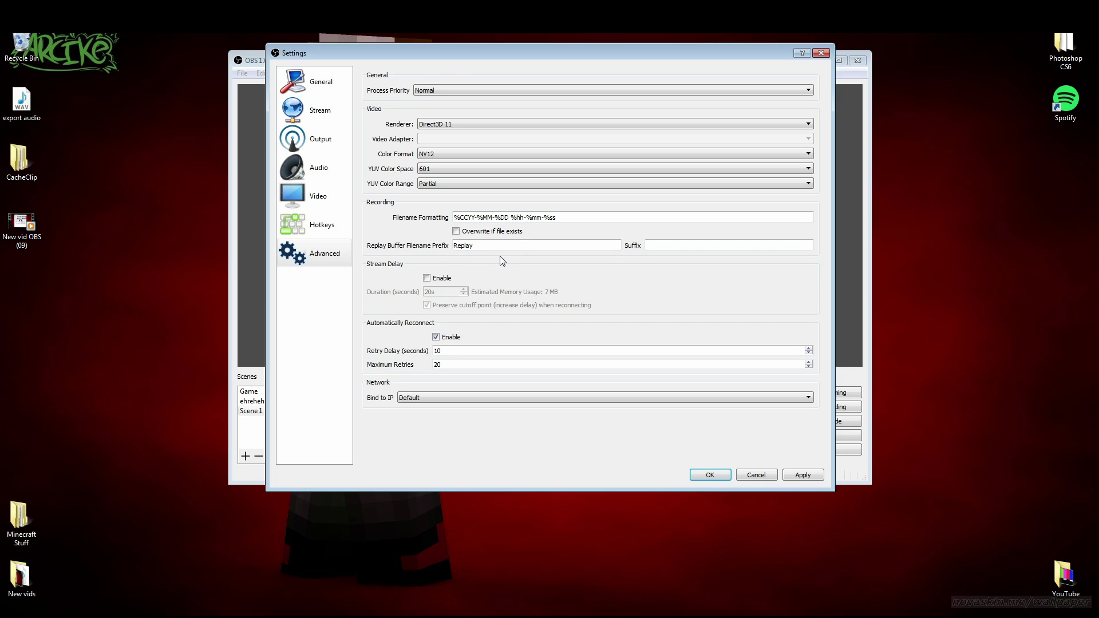
{"action": "double_click", "coordinate": [463, 245]}
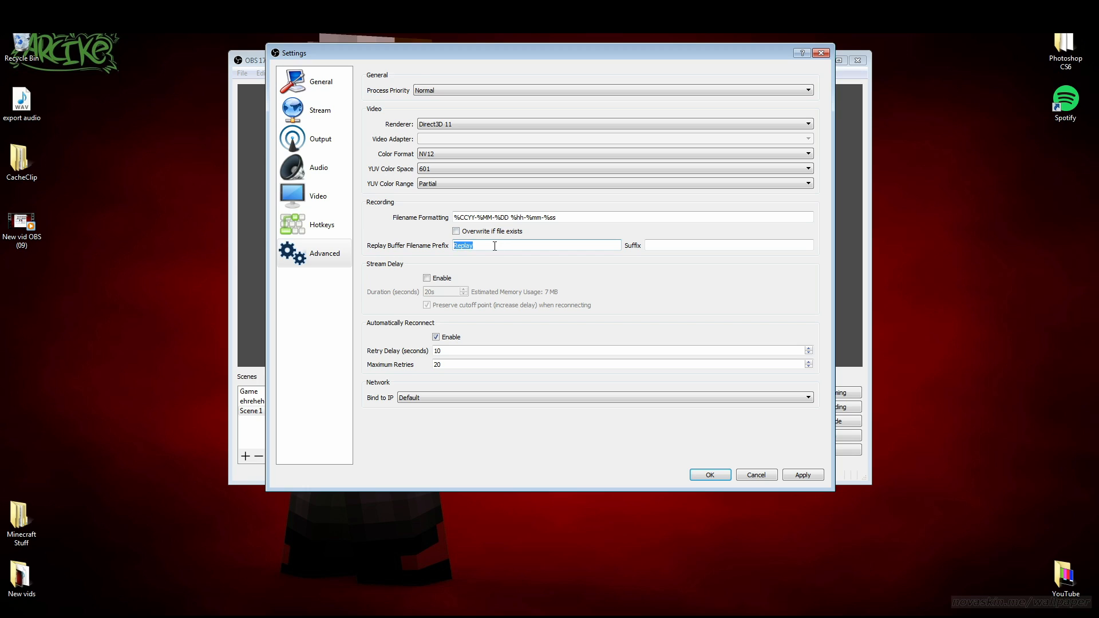
{"action": "left_click", "coordinate": [729, 245]}
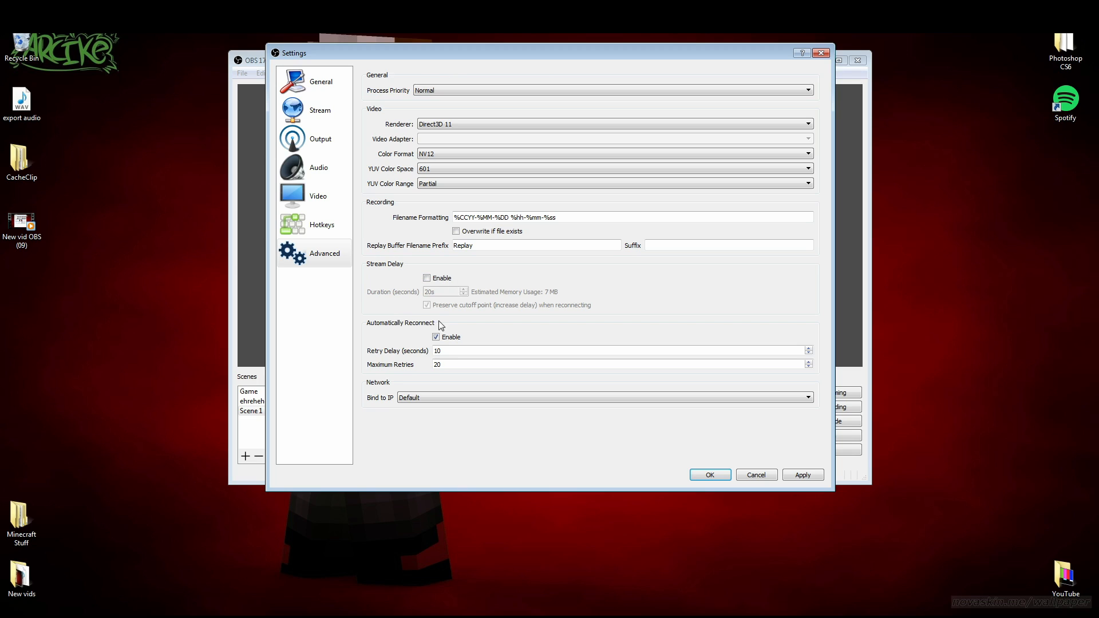
{"action": "mouse_move", "coordinate": [436, 327]}
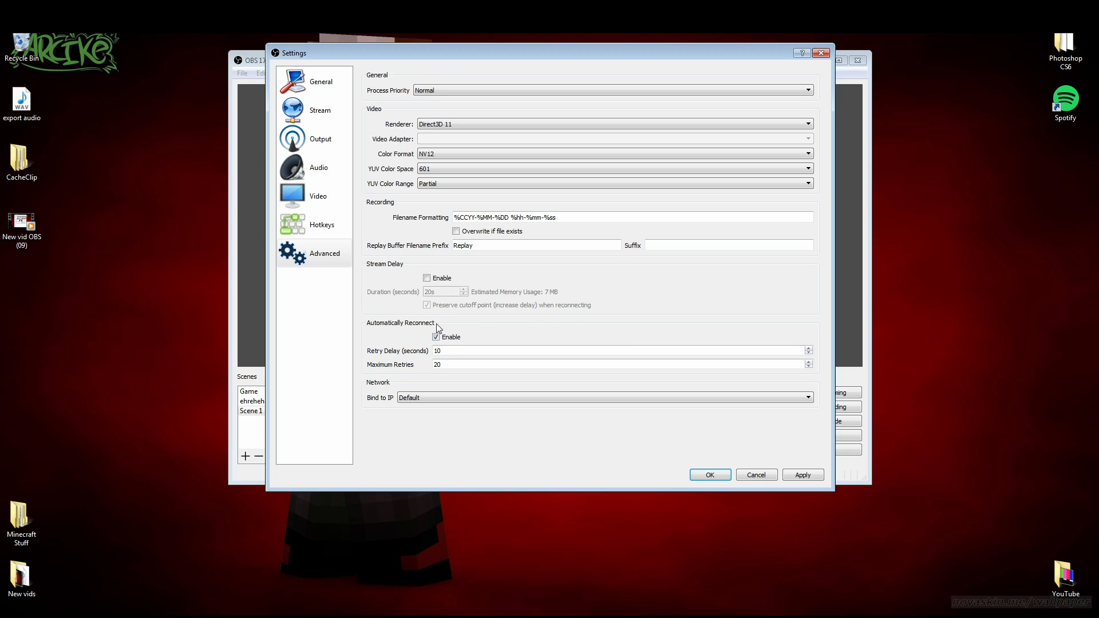
{"action": "mouse_move", "coordinate": [373, 360]}
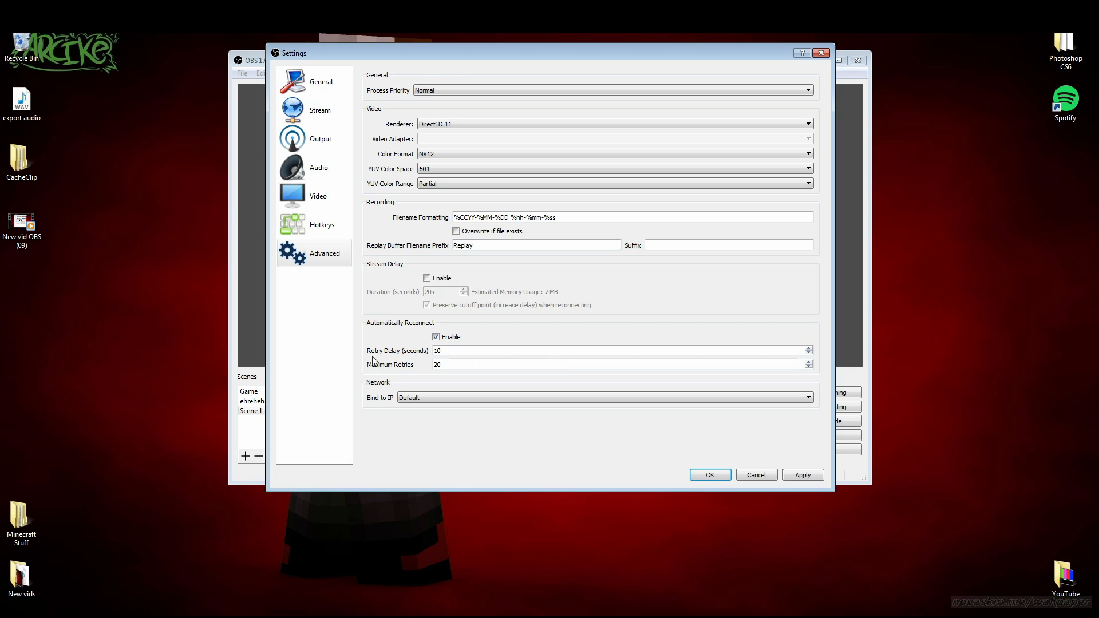
{"action": "mouse_move", "coordinate": [384, 404]}
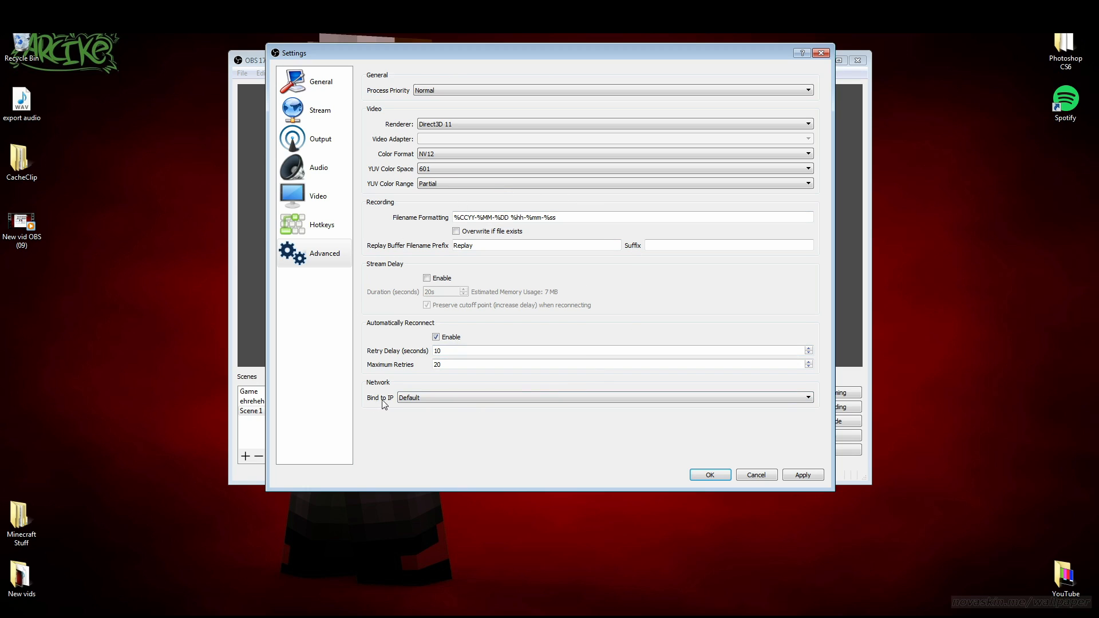
{"action": "mouse_move", "coordinate": [392, 404]}
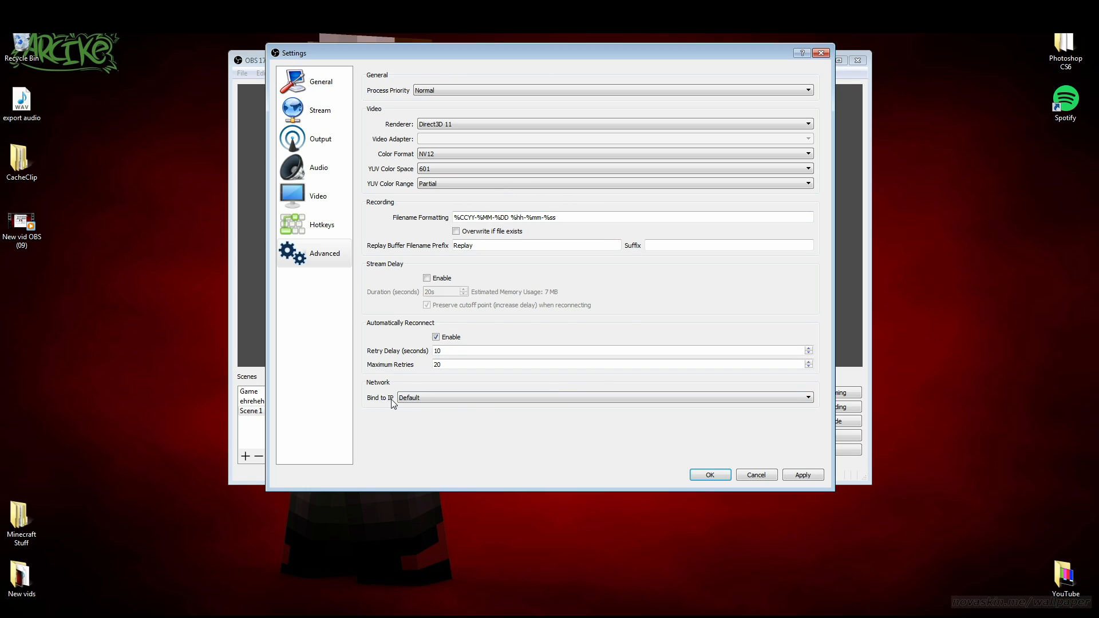
{"action": "mouse_move", "coordinate": [761, 389]}
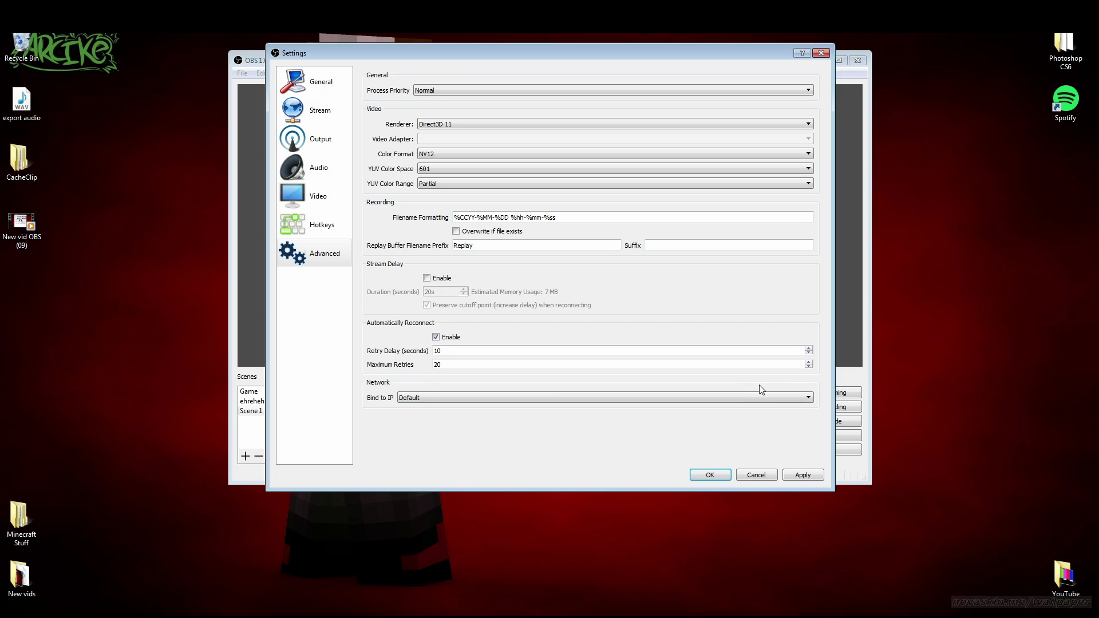
{"action": "mouse_move", "coordinate": [820, 470]}
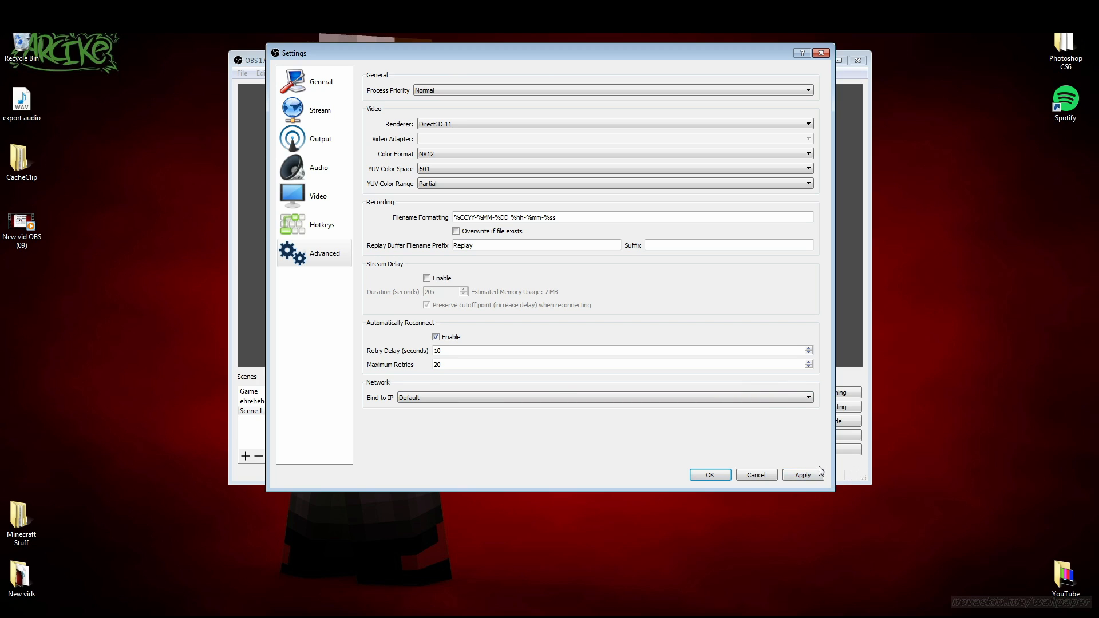
Step: Add an Audio Input Capture source to Scene 1 named 'Micccc'
{"action": "left_click", "coordinate": [710, 474]}
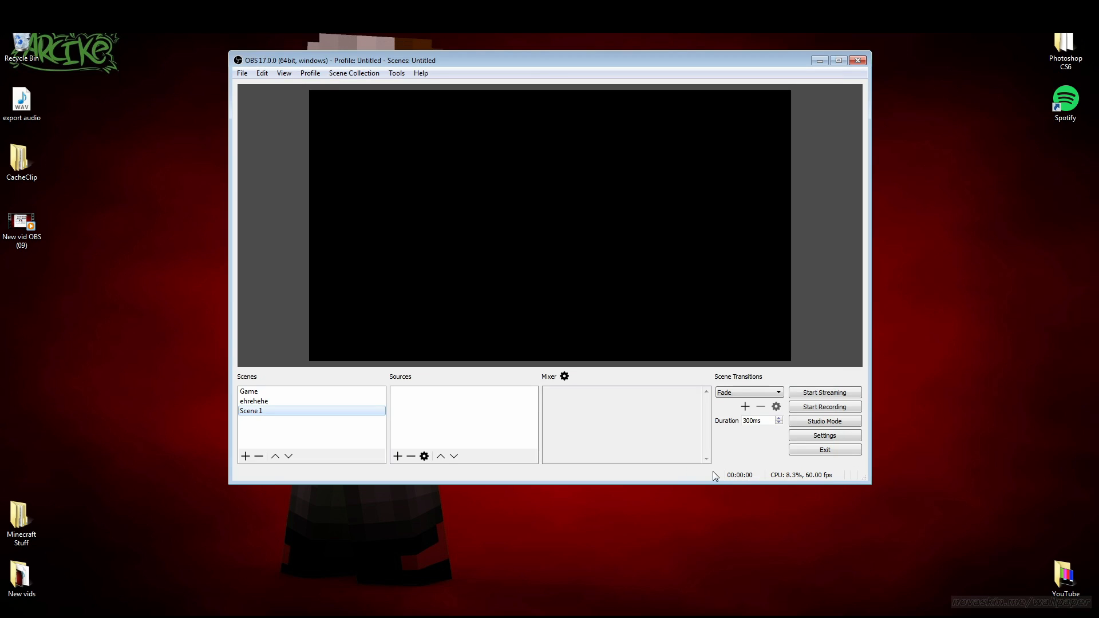
{"action": "mouse_move", "coordinate": [393, 328]}
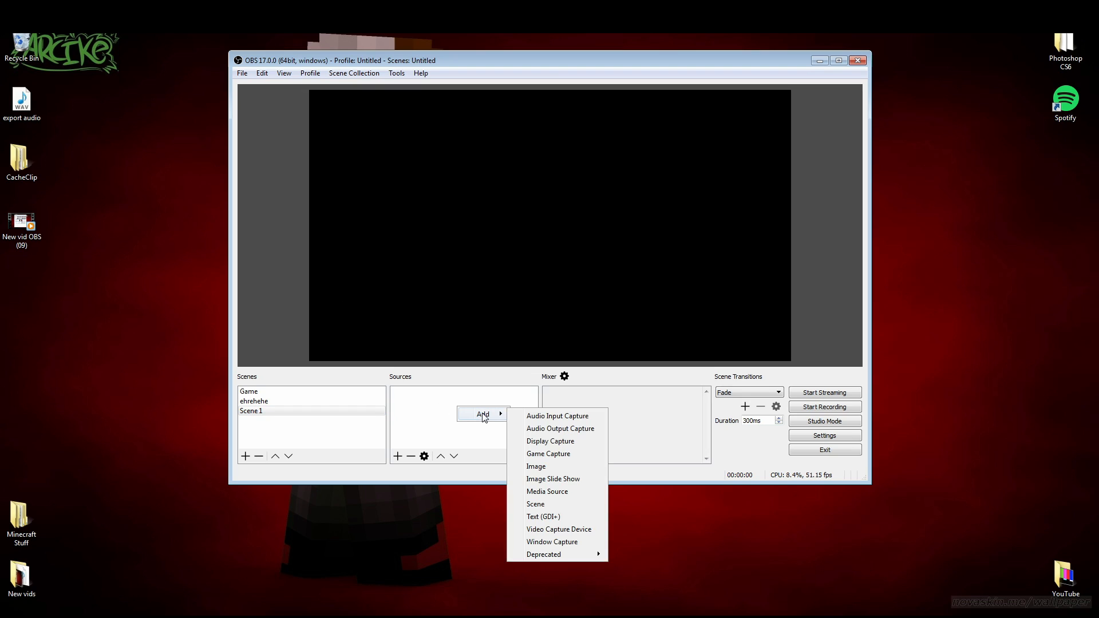
{"action": "left_click", "coordinate": [557, 416]}
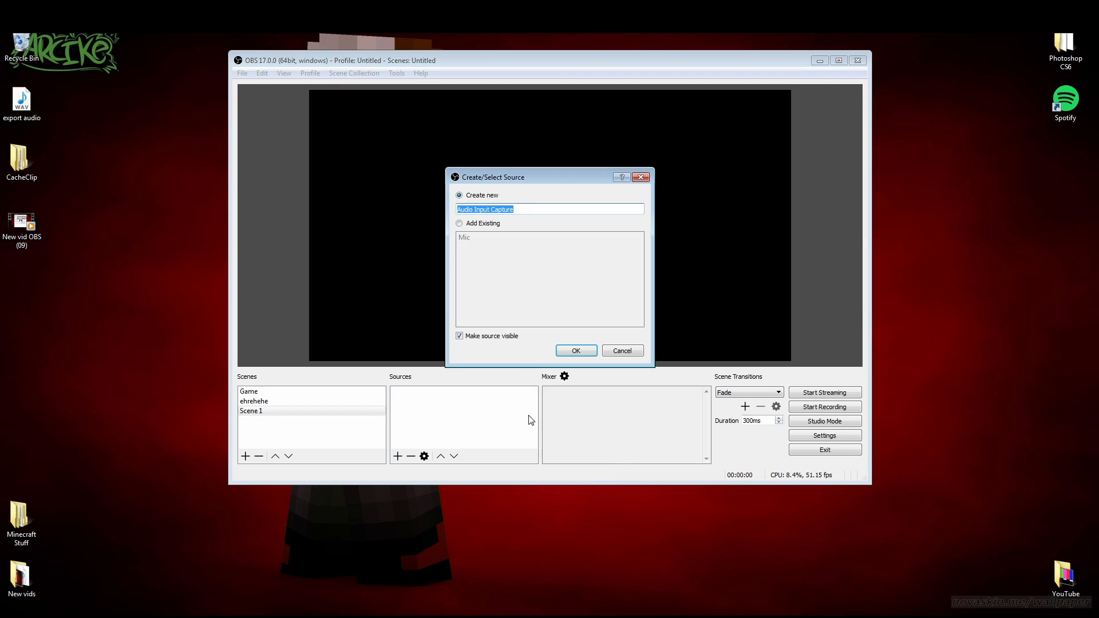
{"action": "type", "text": "Mi"}
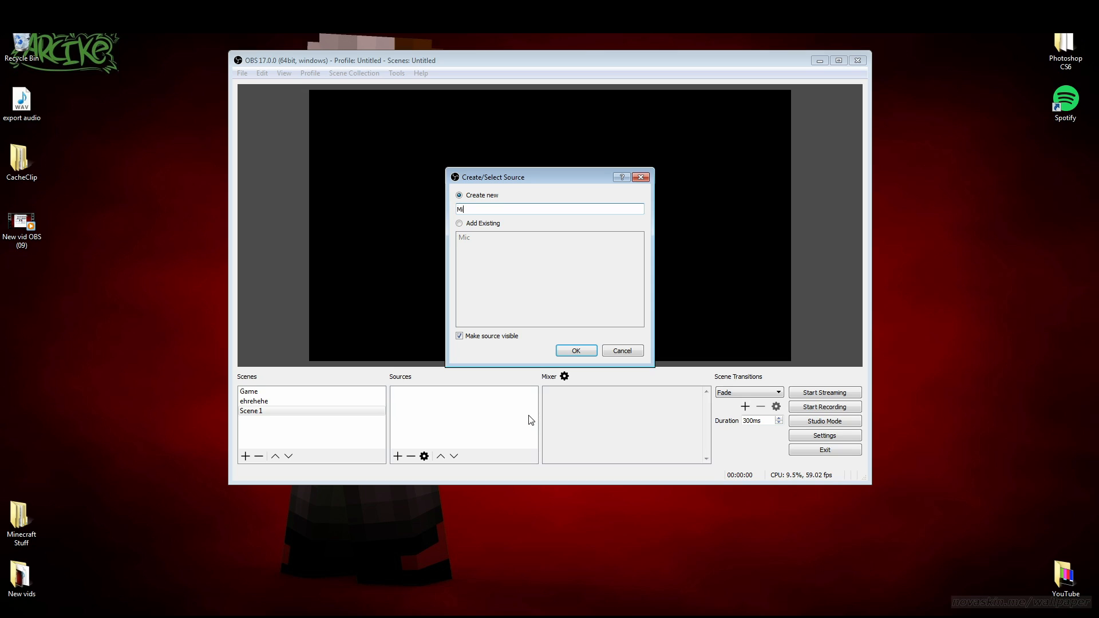
{"action": "type", "text": "cccc"}
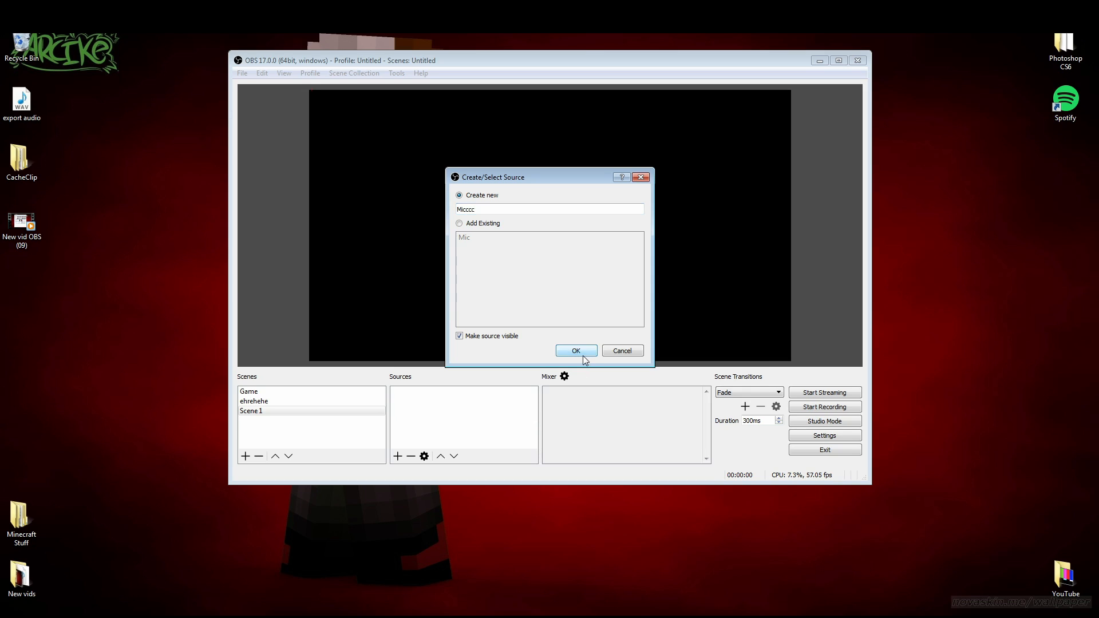
{"action": "left_click", "coordinate": [576, 350]}
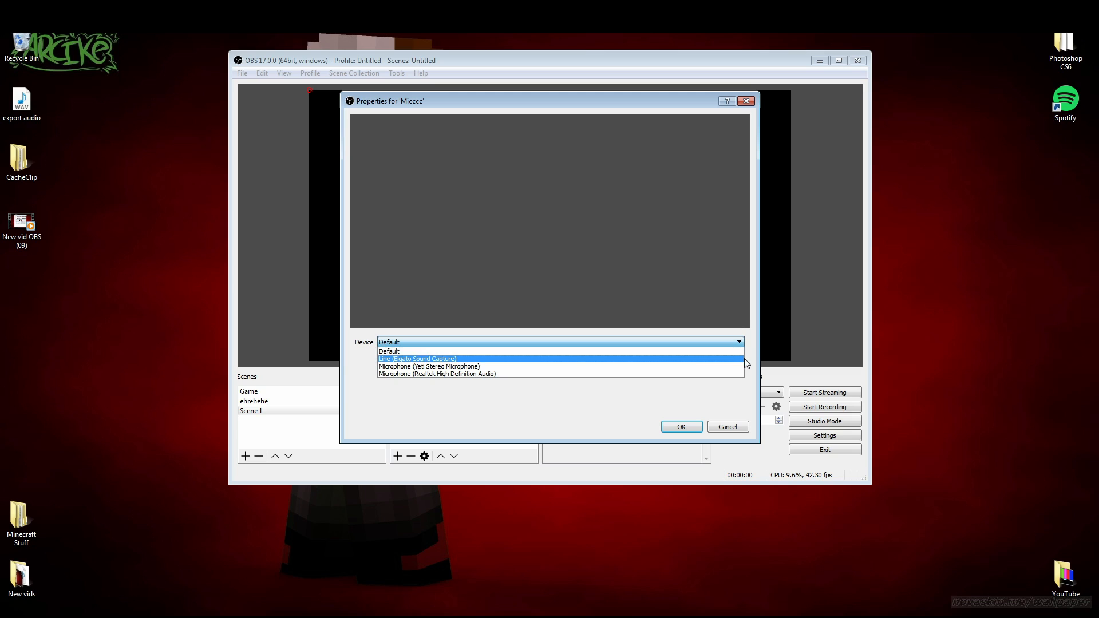
{"action": "left_click", "coordinate": [428, 366]}
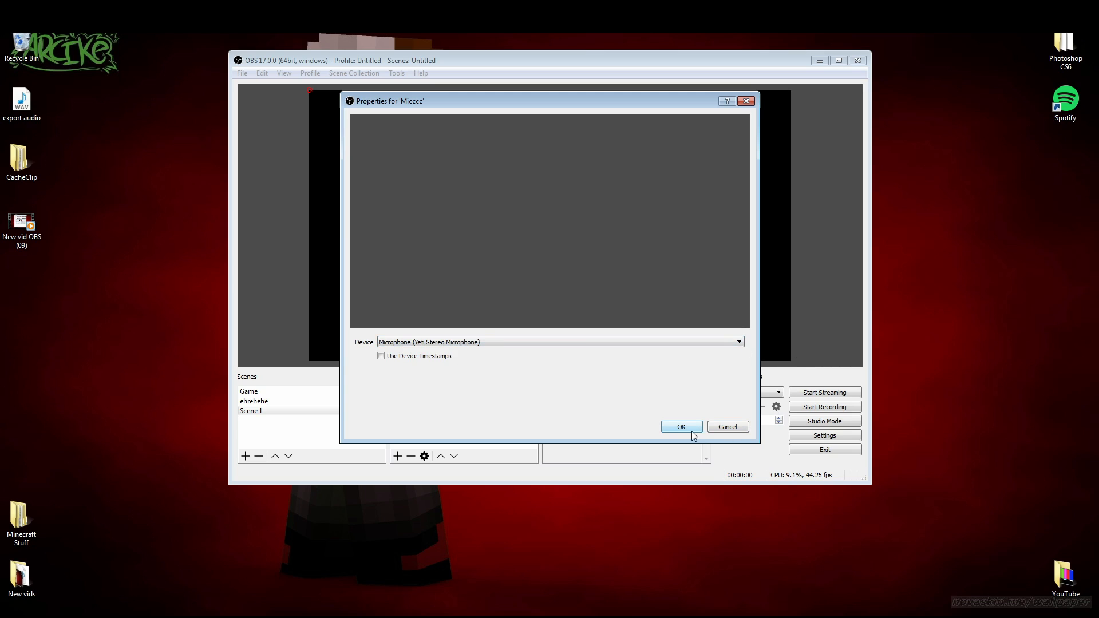
{"action": "mouse_move", "coordinate": [695, 436]}
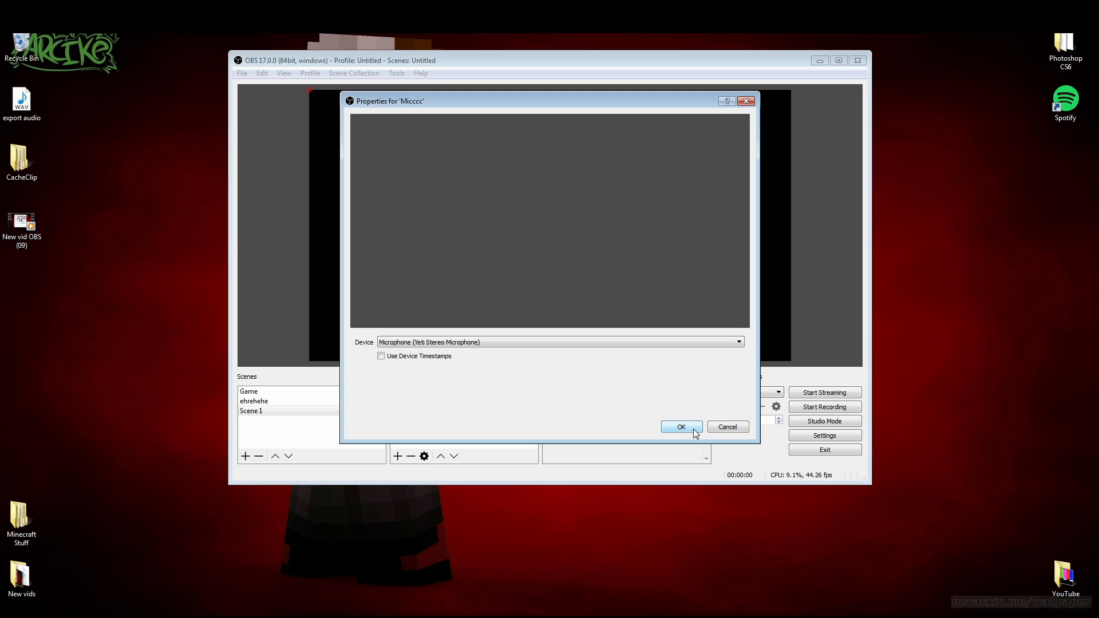
{"action": "left_click", "coordinate": [681, 427]}
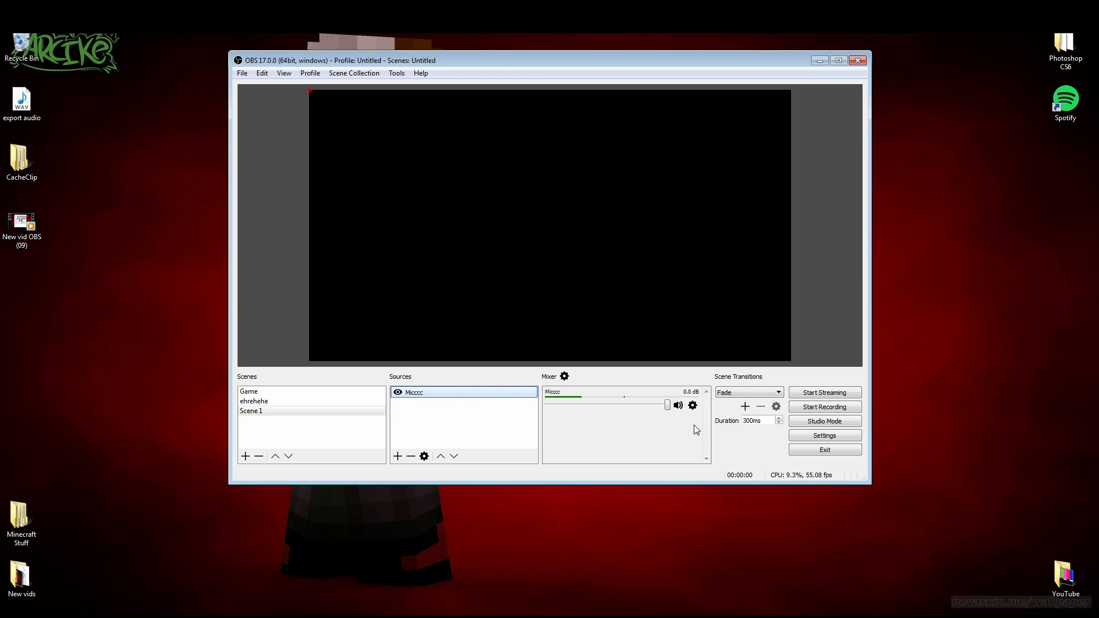
{"action": "left_click_drag", "start_coordinate": [667, 405], "coordinate": [653, 405]}
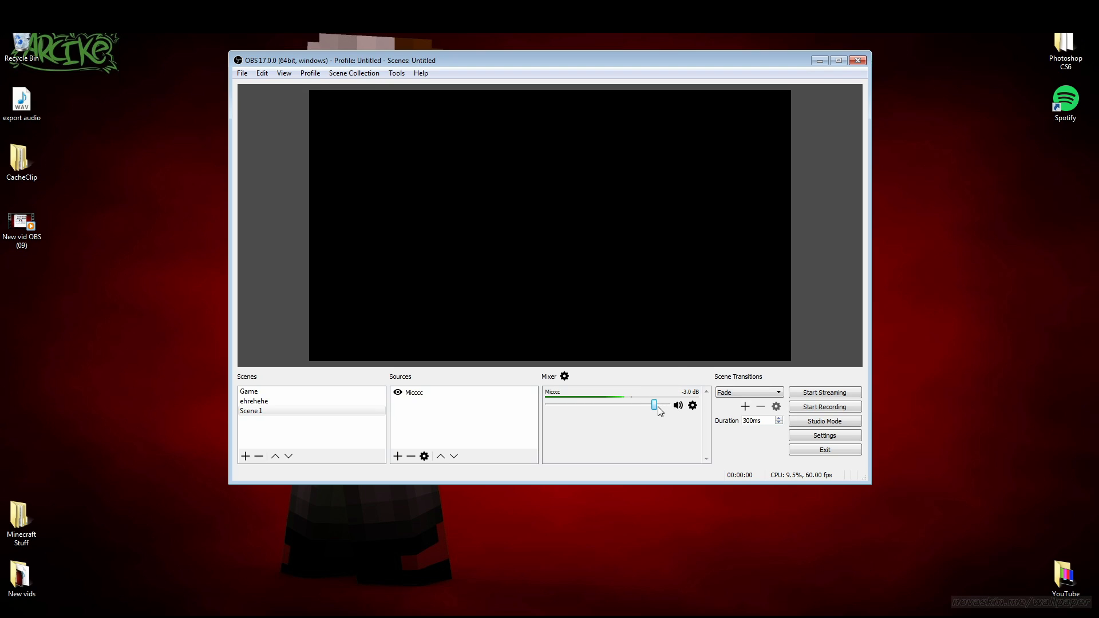
{"action": "left_click_drag", "start_coordinate": [653, 405], "coordinate": [665, 405]}
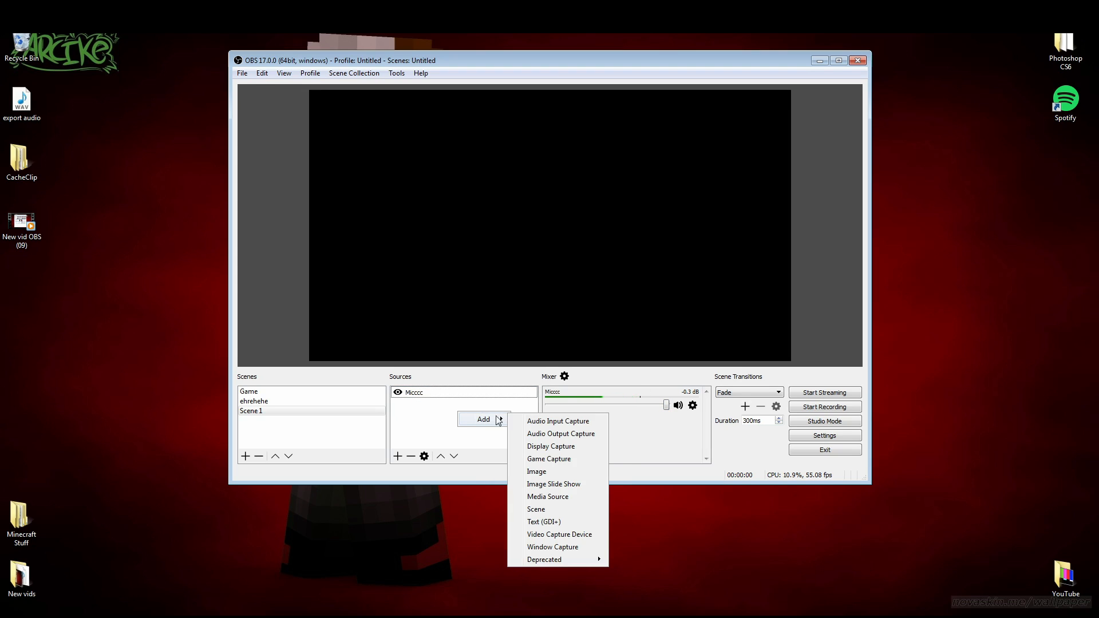
Step: Add an Audio Output Capture source 'Gameee sound' on the Default device with device timestamps kept on
{"action": "left_click", "coordinate": [561, 434]}
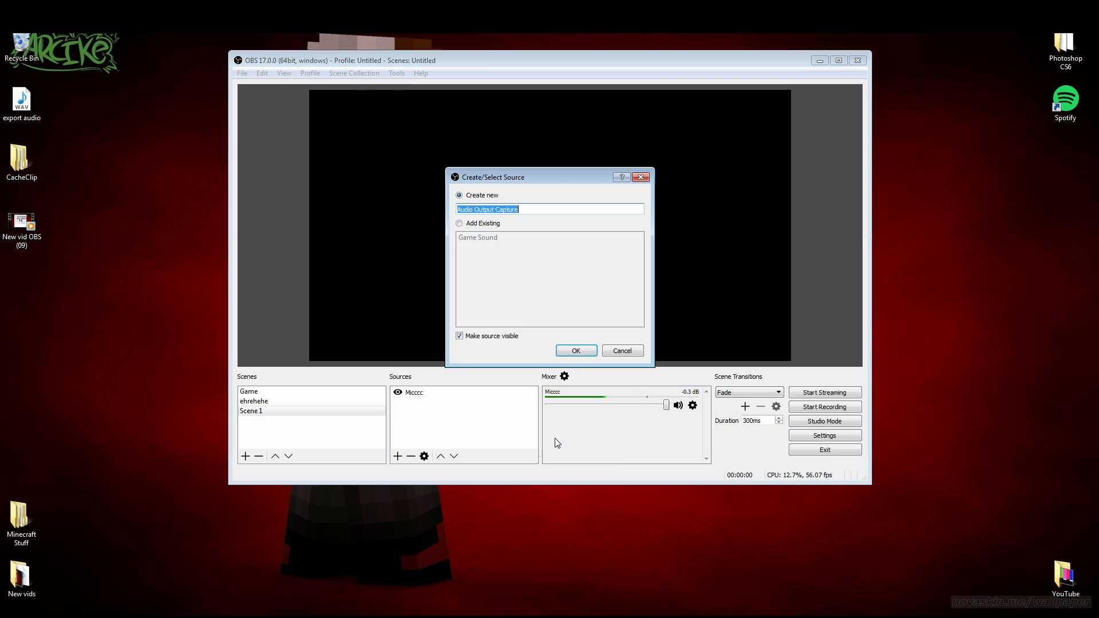
{"action": "type", "text": "Gameee"}
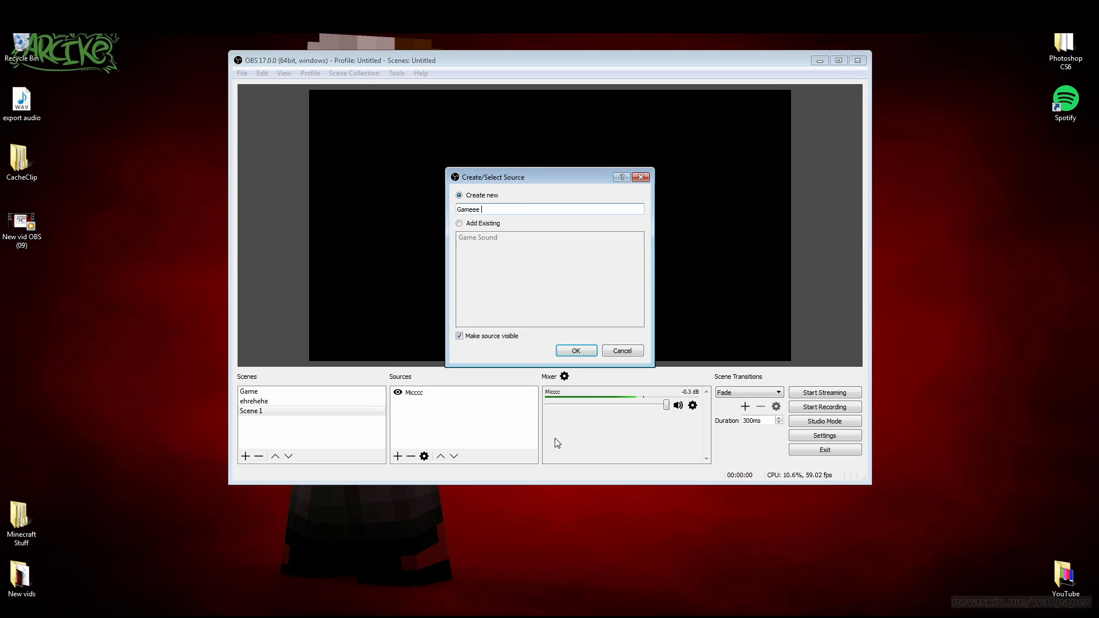
{"action": "left_click", "coordinate": [576, 350]}
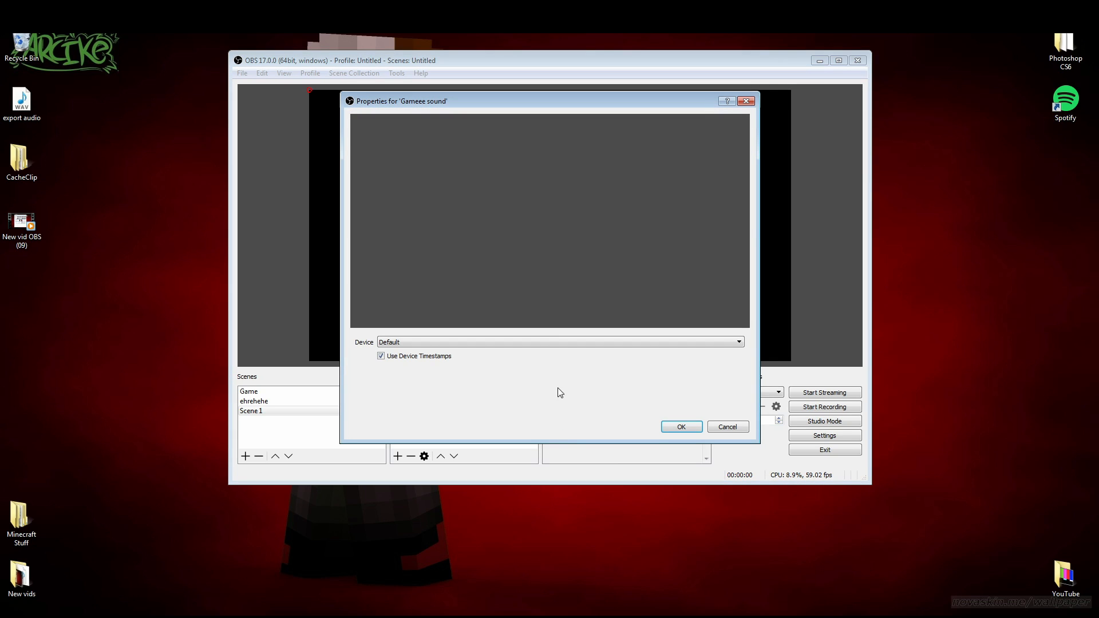
{"action": "mouse_move", "coordinate": [400, 368]}
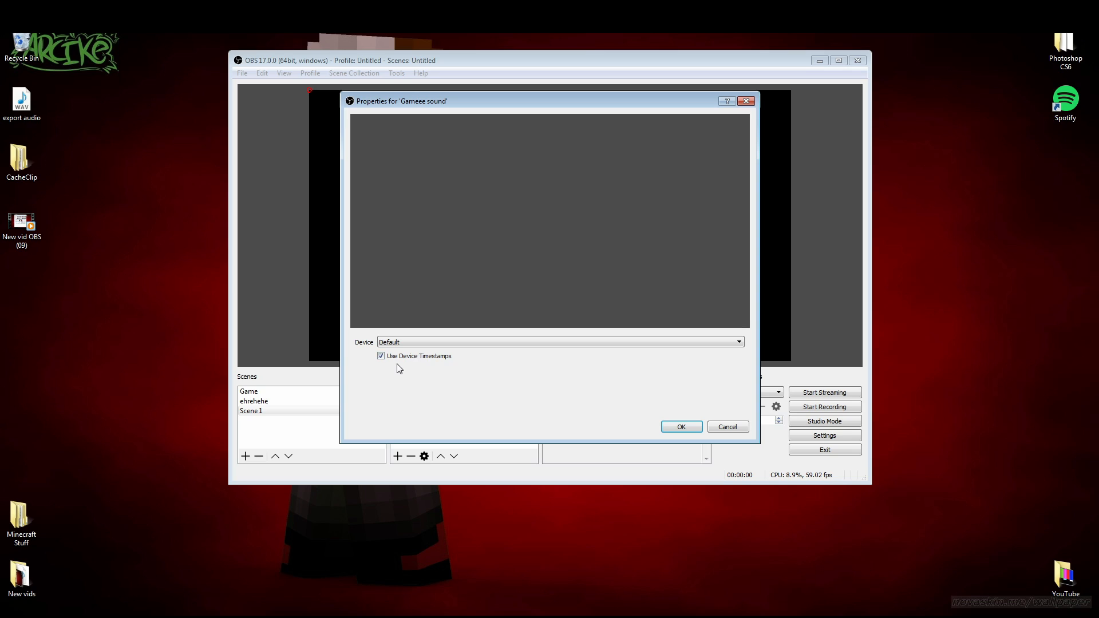
{"action": "left_click", "coordinate": [381, 356]}
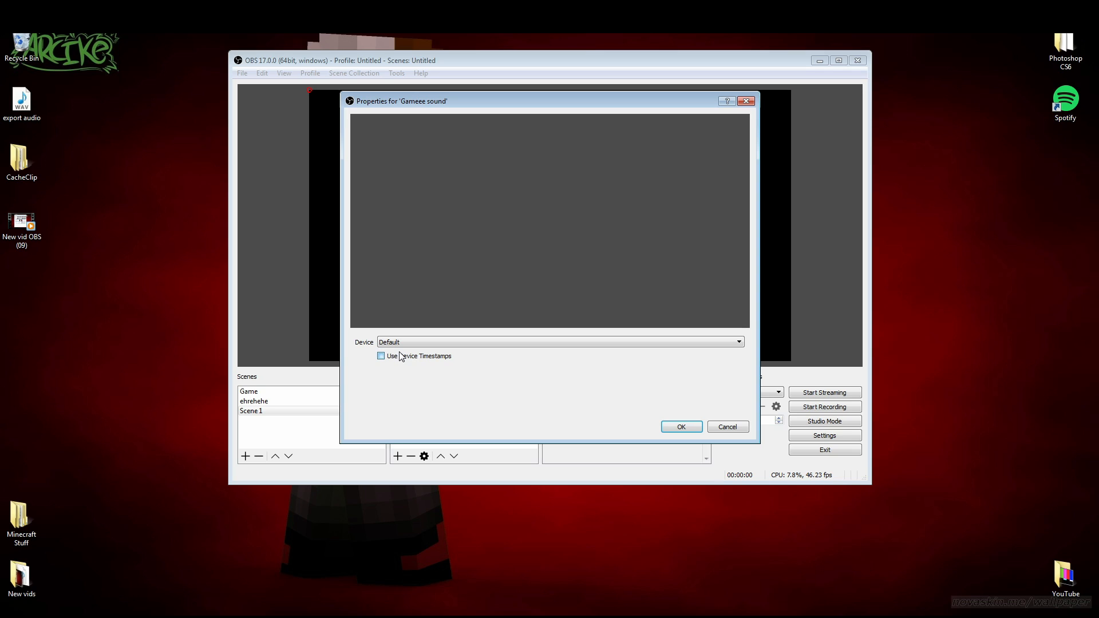
{"action": "left_click", "coordinate": [381, 356]}
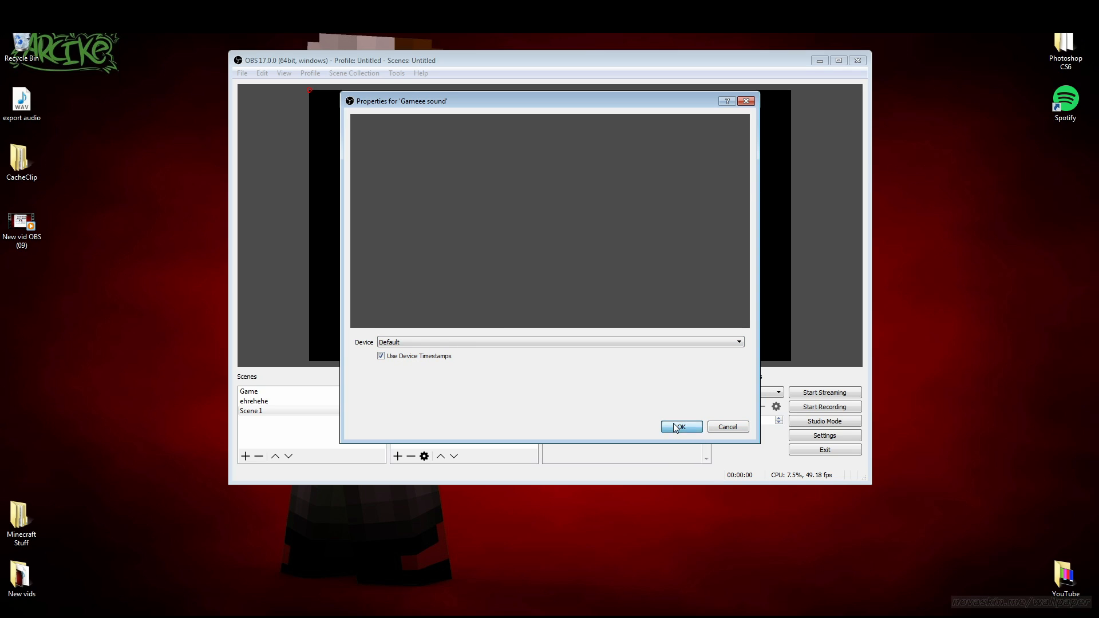
{"action": "left_click", "coordinate": [681, 426]}
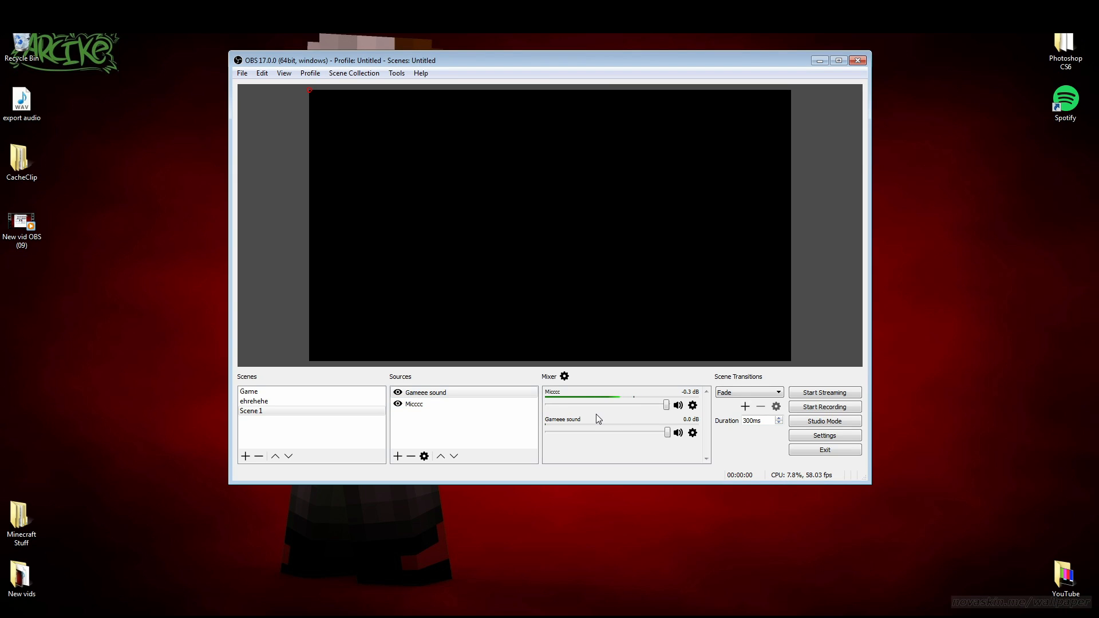
{"action": "mouse_move", "coordinate": [490, 417]}
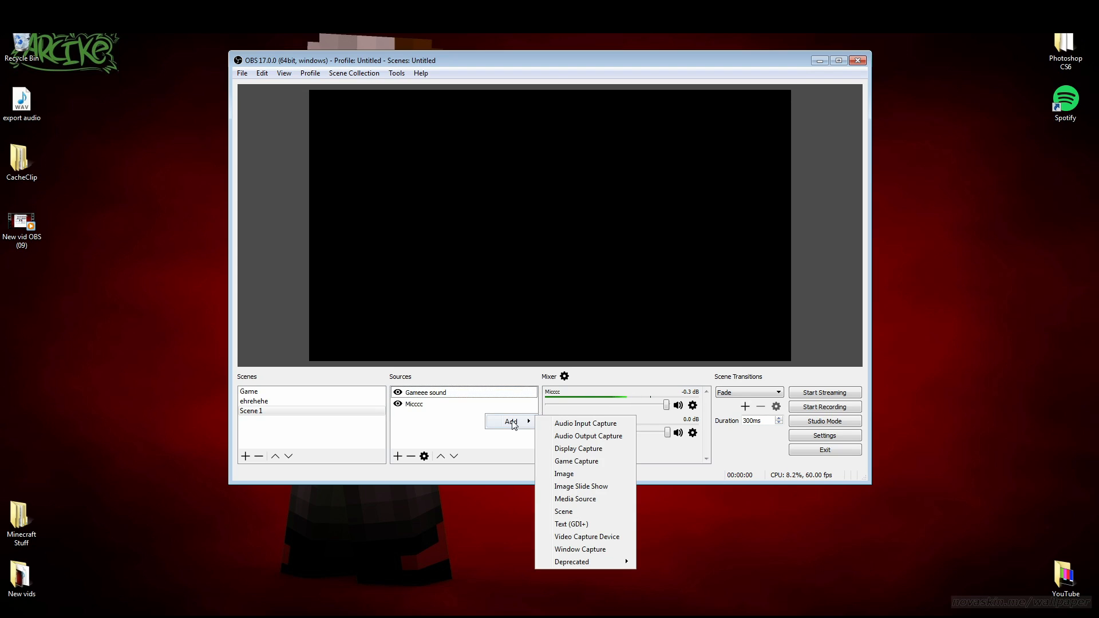
{"action": "mouse_move", "coordinate": [578, 462]}
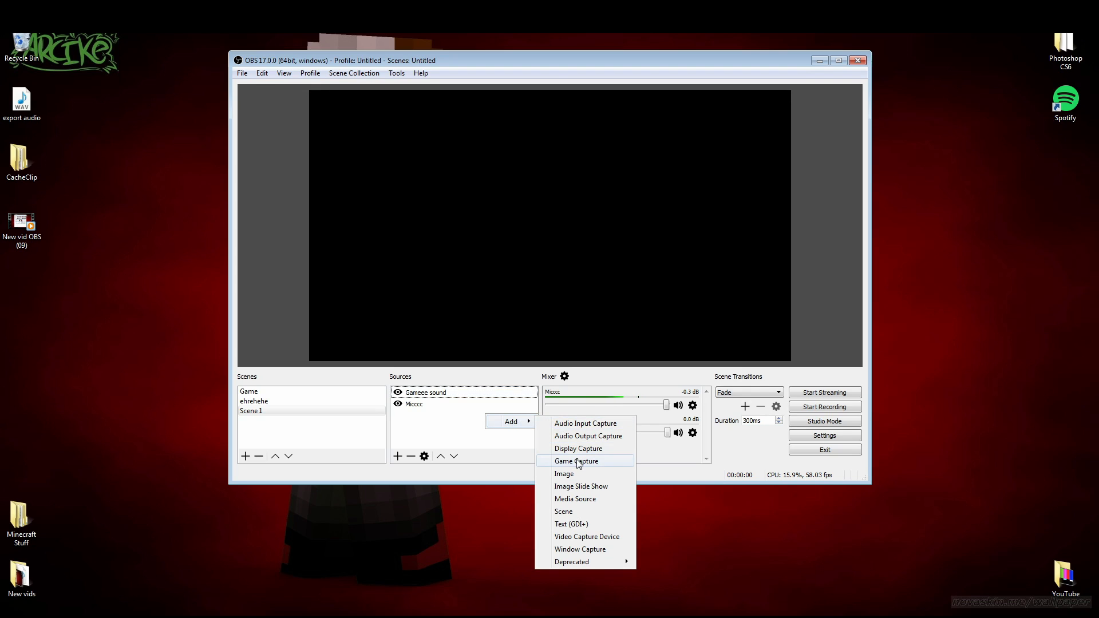
Step: Add Game Capture 1 set to capture any fullscreen application with Capture Cursor unchecked
{"action": "left_click", "coordinate": [575, 461]}
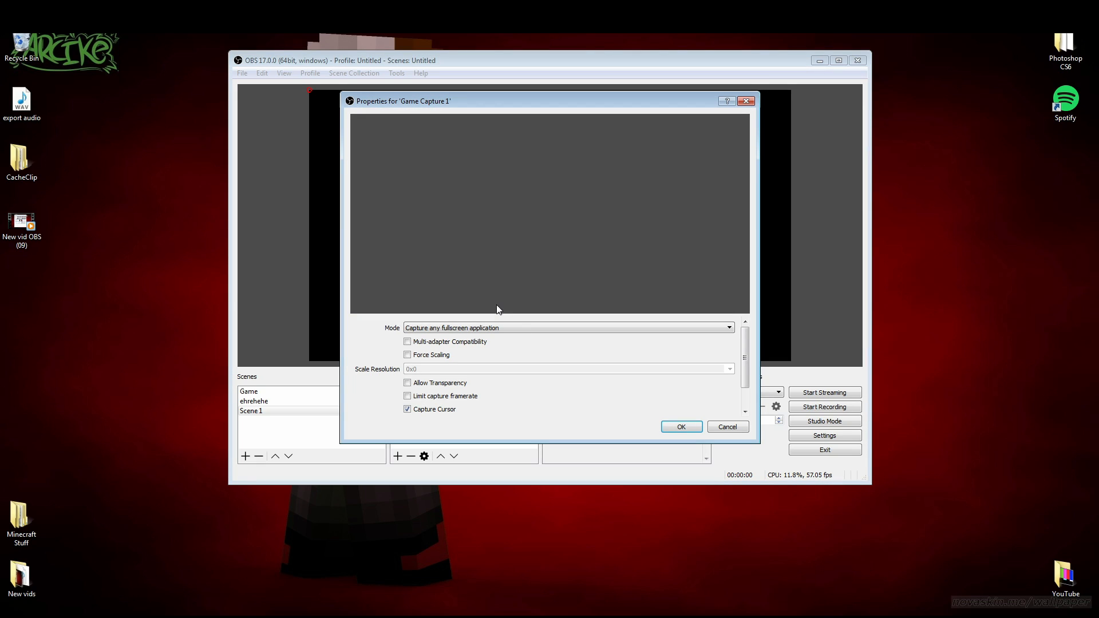
{"action": "mouse_move", "coordinate": [518, 338]}
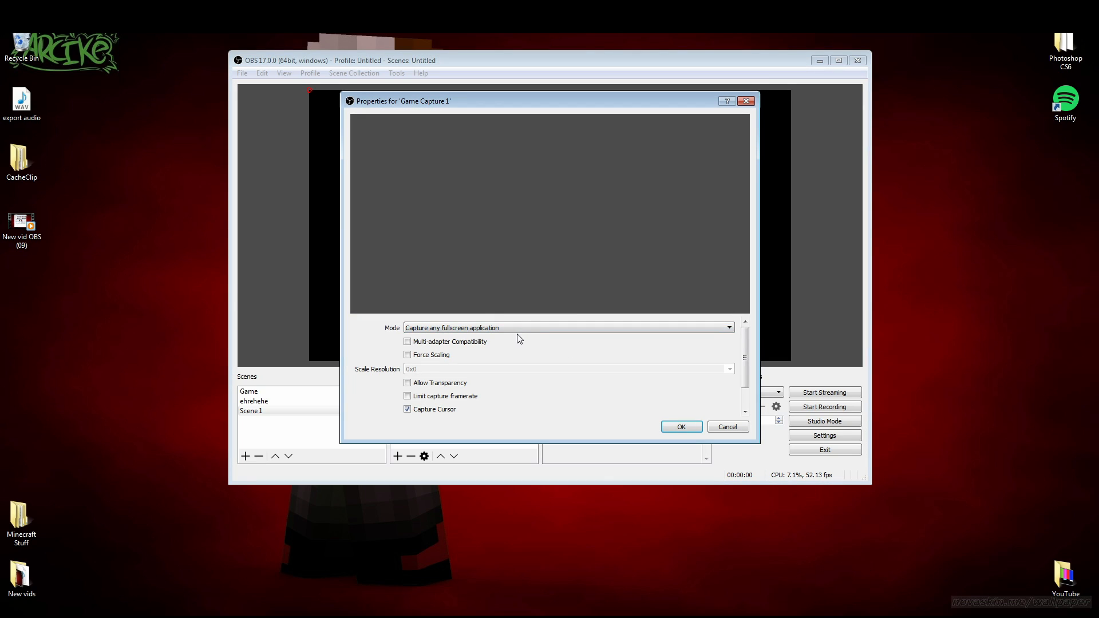
{"action": "mouse_move", "coordinate": [617, 294]}
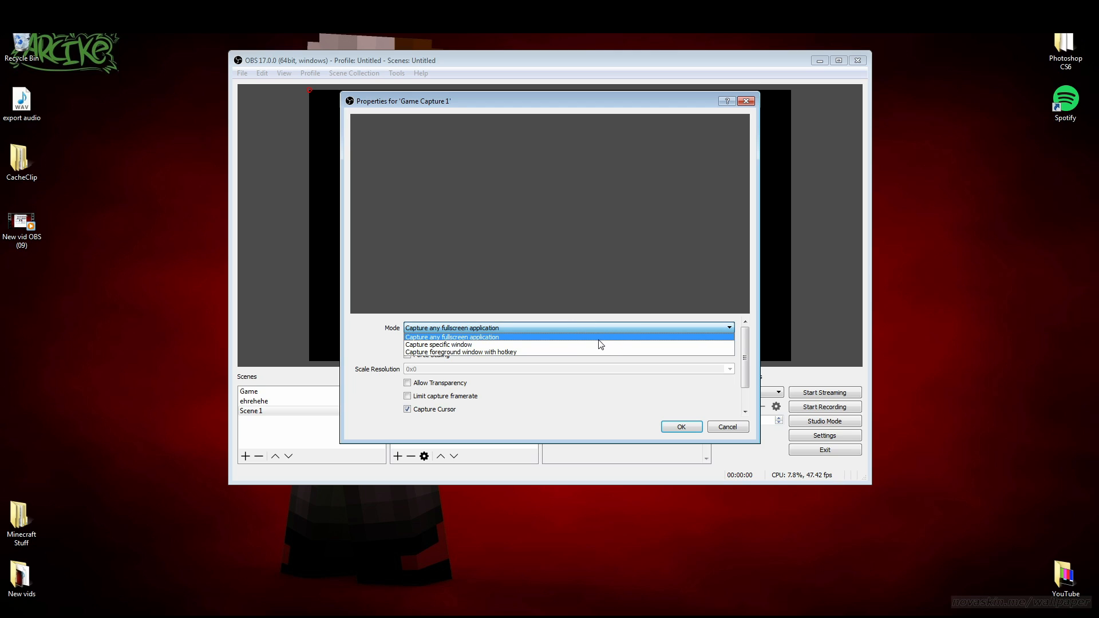
{"action": "left_click", "coordinate": [438, 344]}
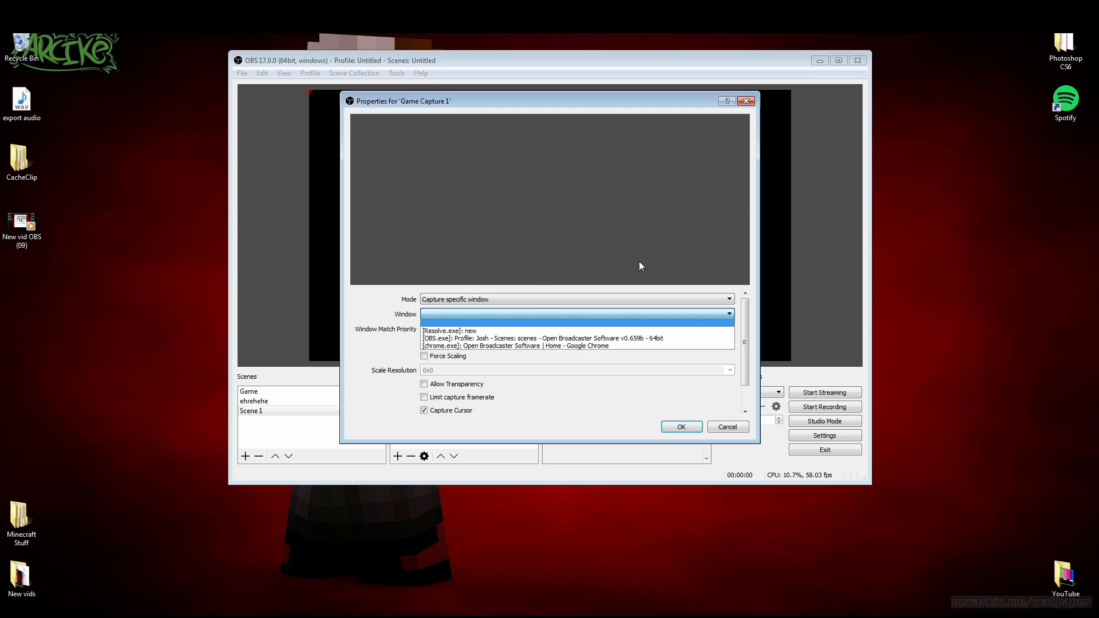
{"action": "left_click", "coordinate": [576, 299]}
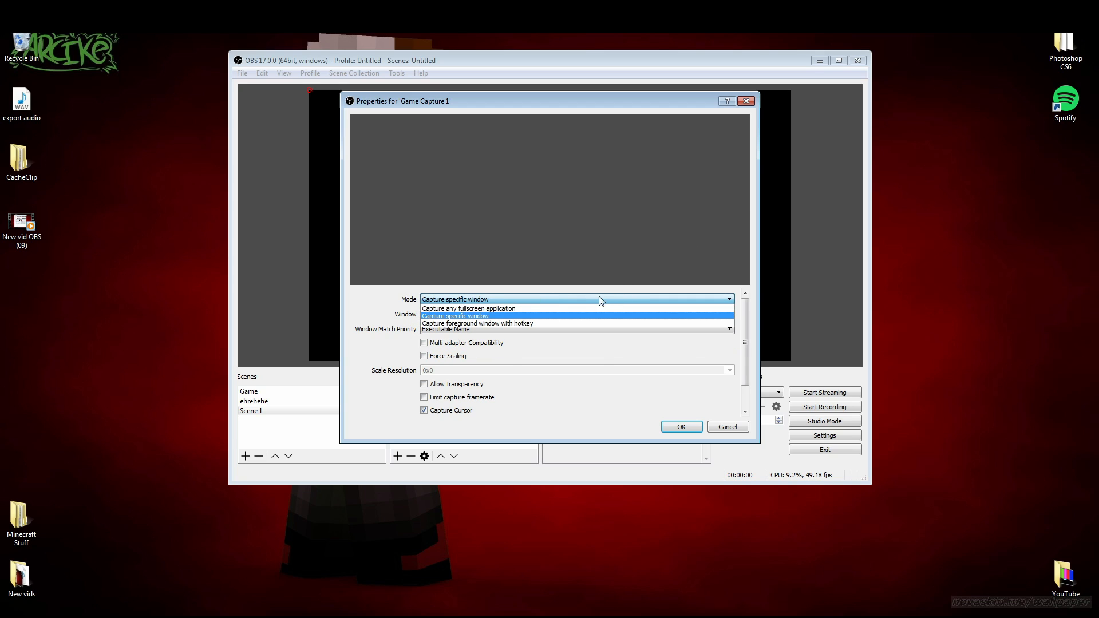
{"action": "left_click", "coordinate": [469, 308]}
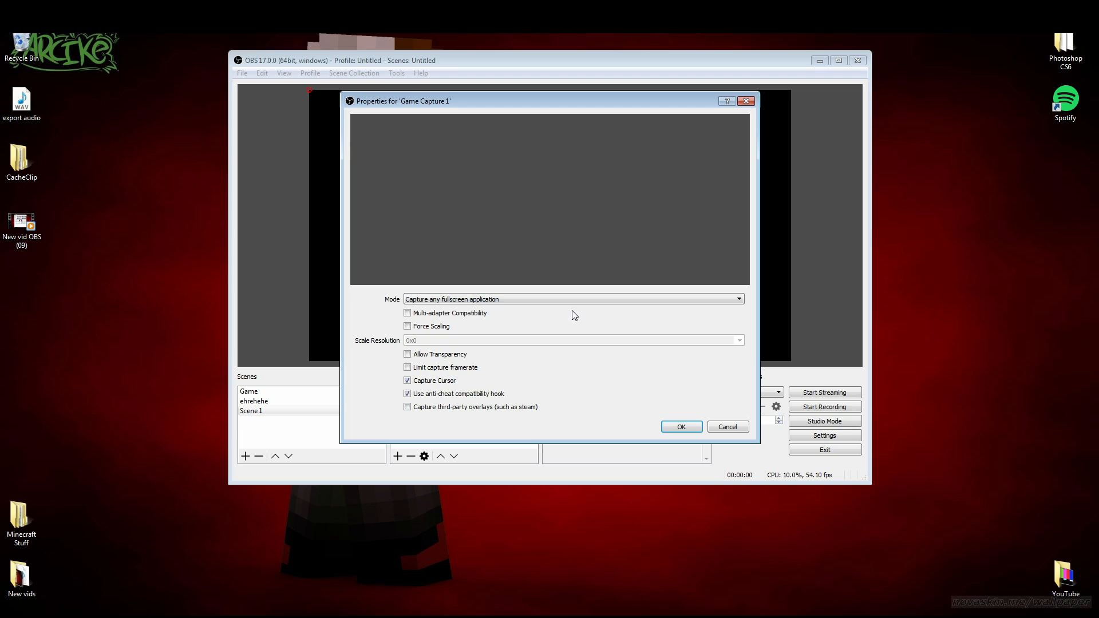
{"action": "mouse_move", "coordinate": [593, 293]}
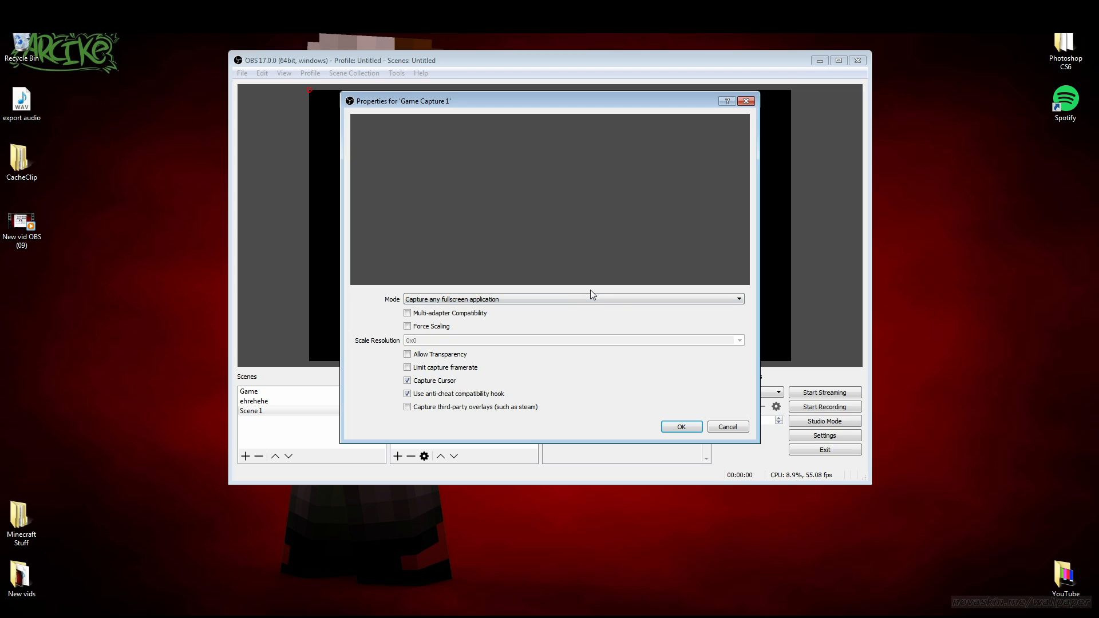
{"action": "mouse_move", "coordinate": [480, 387]}
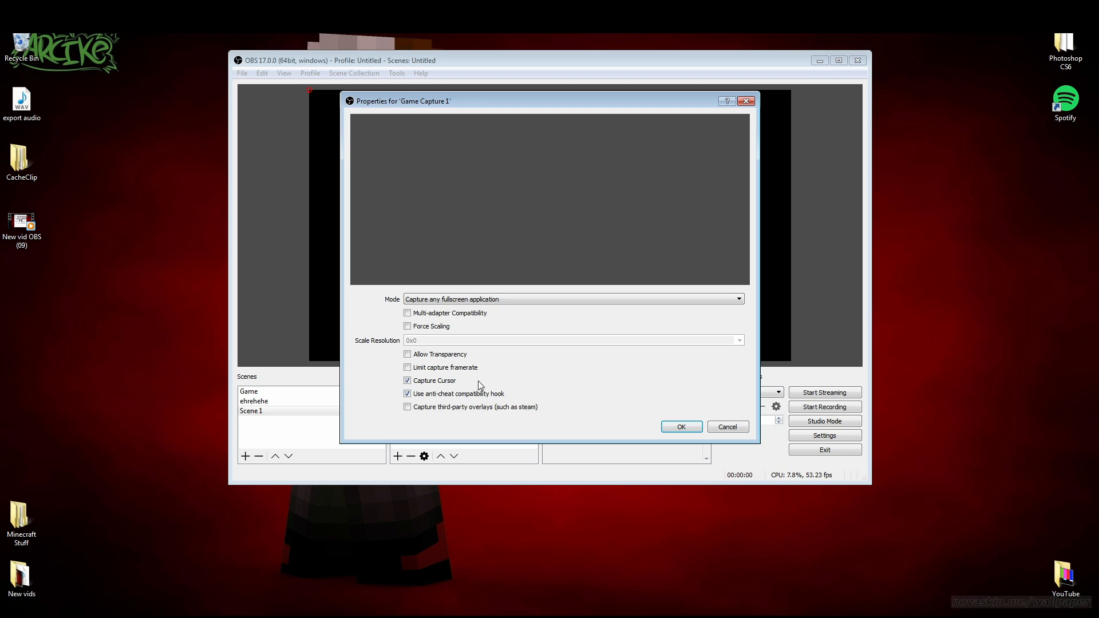
{"action": "left_click", "coordinate": [407, 380]}
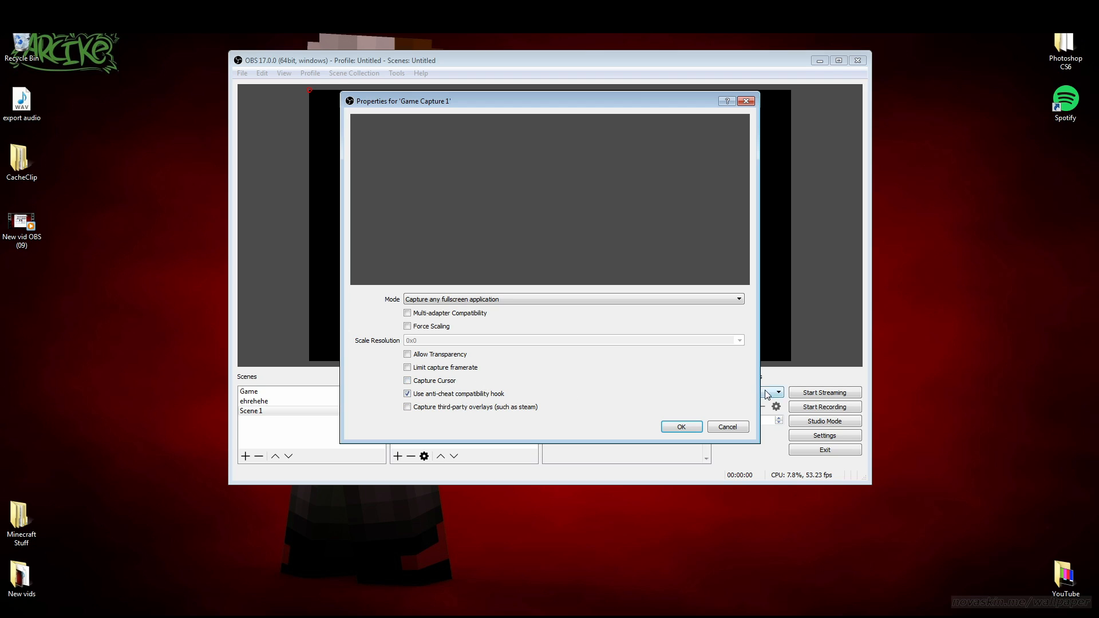
{"action": "left_click", "coordinate": [681, 426]}
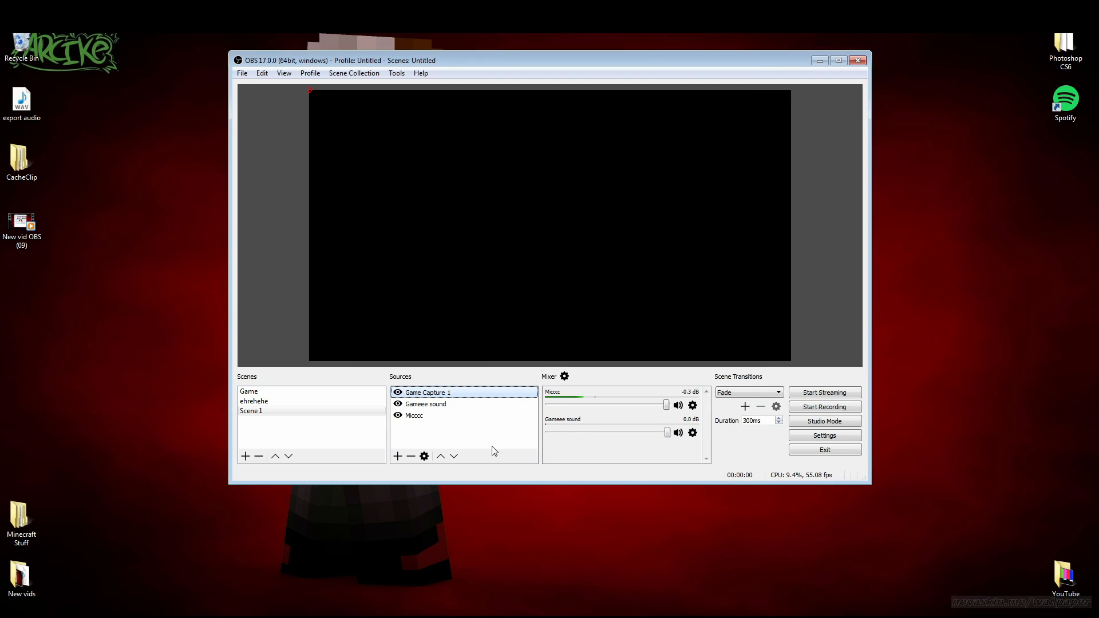